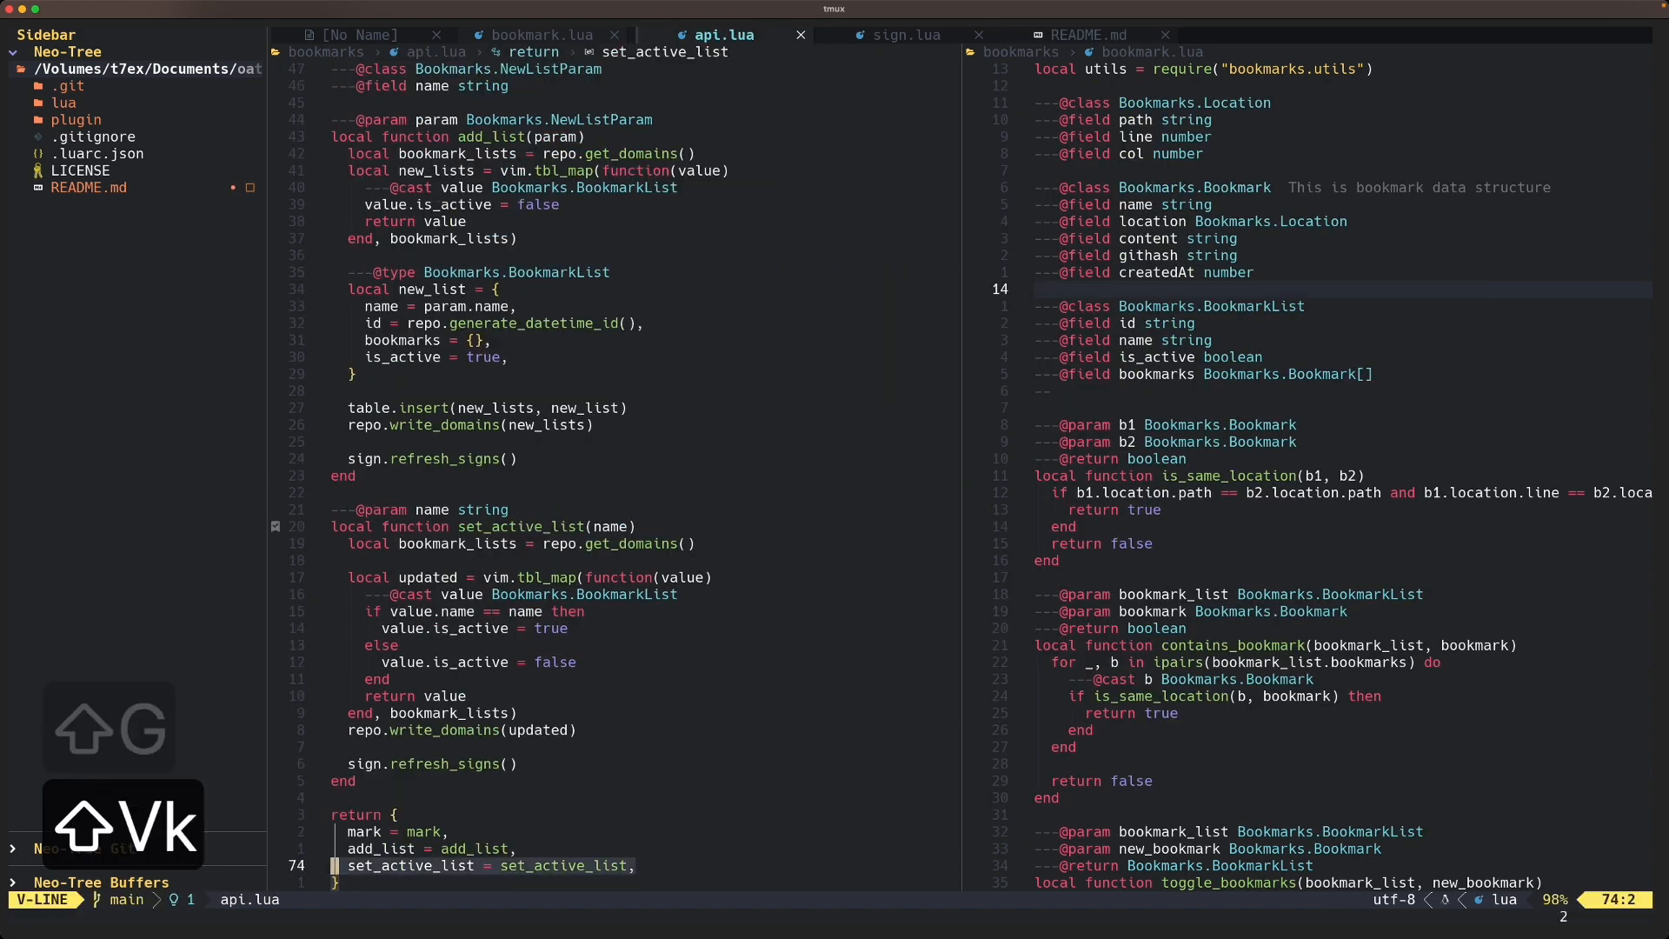
# - End the line selection and bring keymaps.lua into the right split to show the bookmark mappings
pyautogui.press('k')
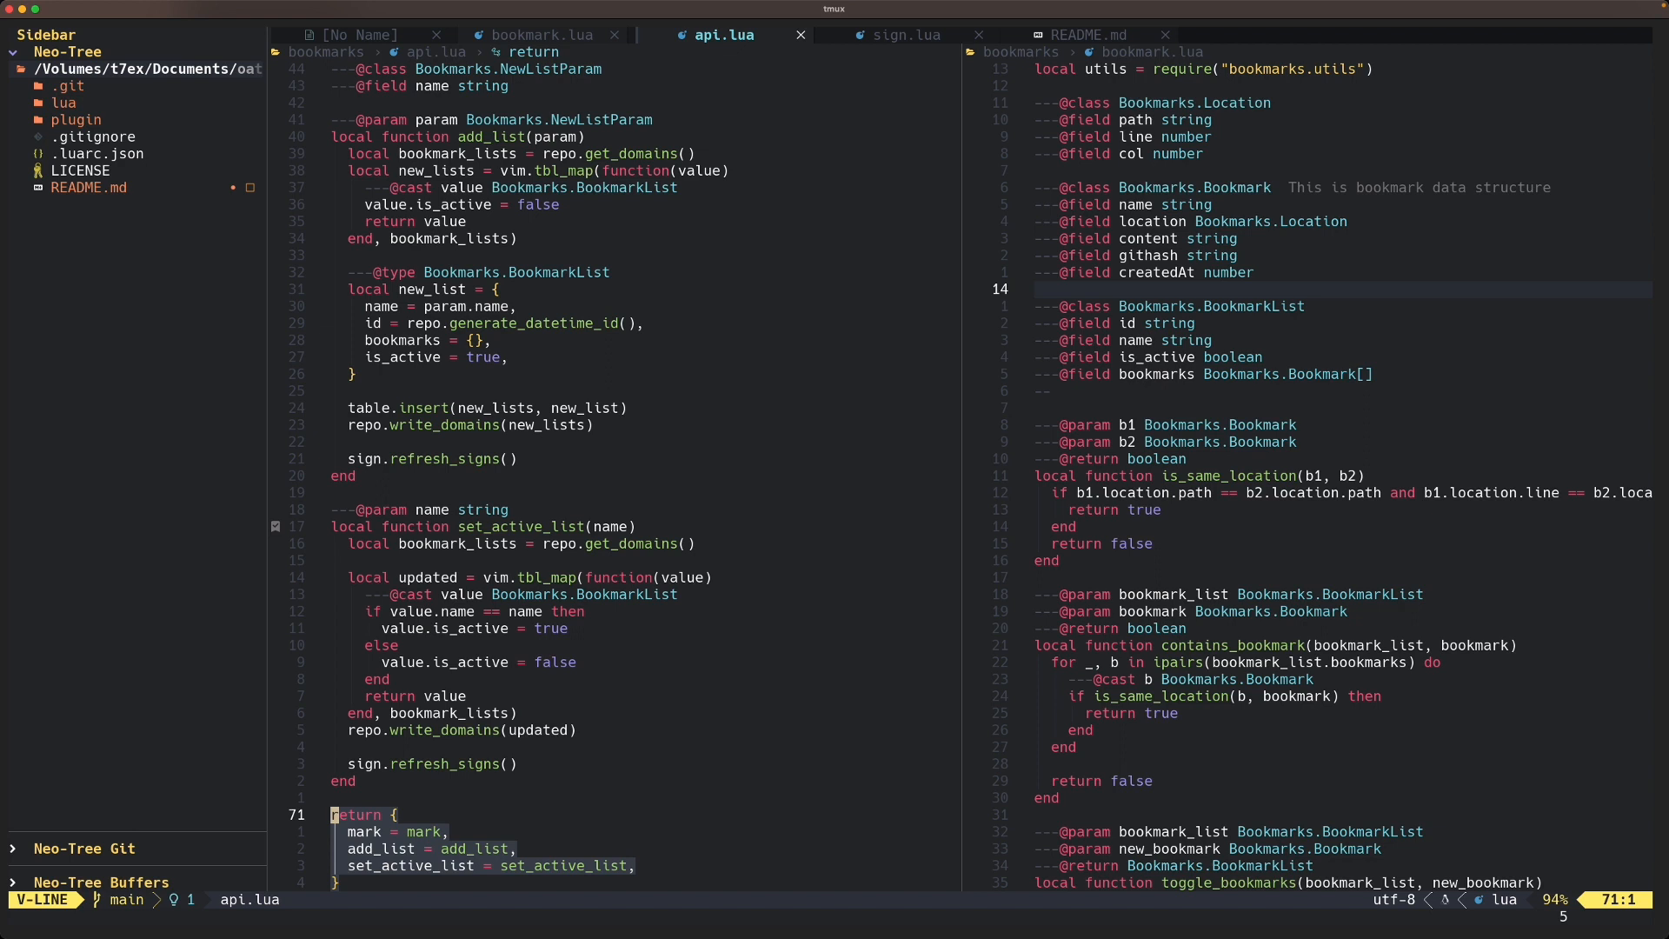
pyautogui.press('Escape')
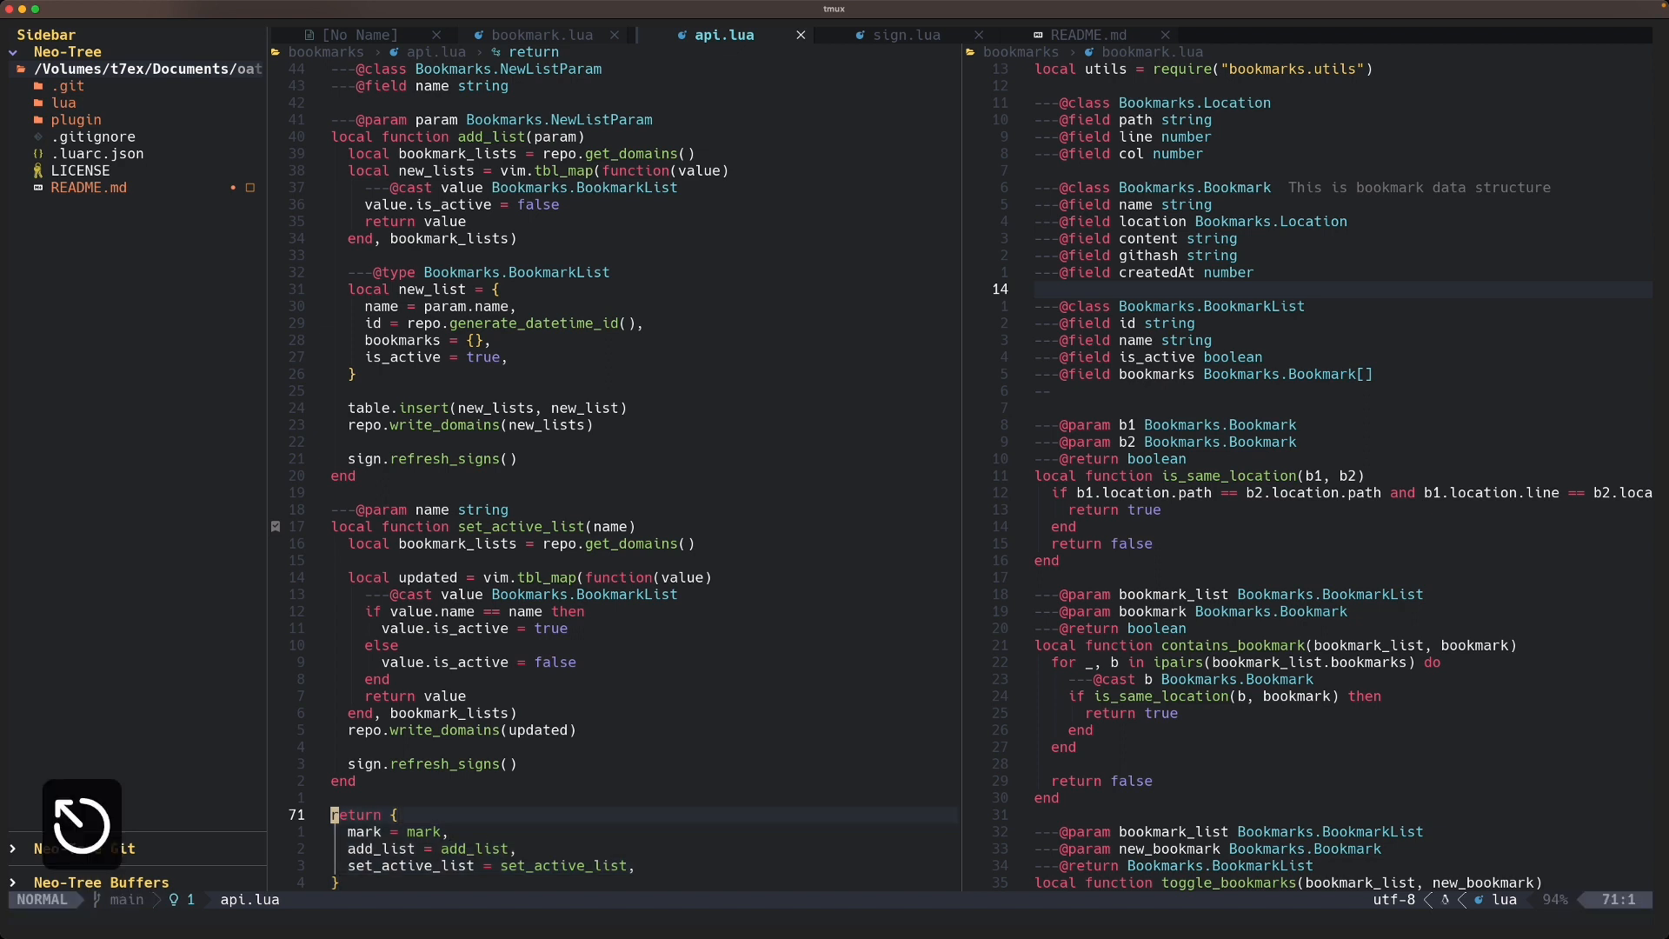
pyautogui.click(536, 34)
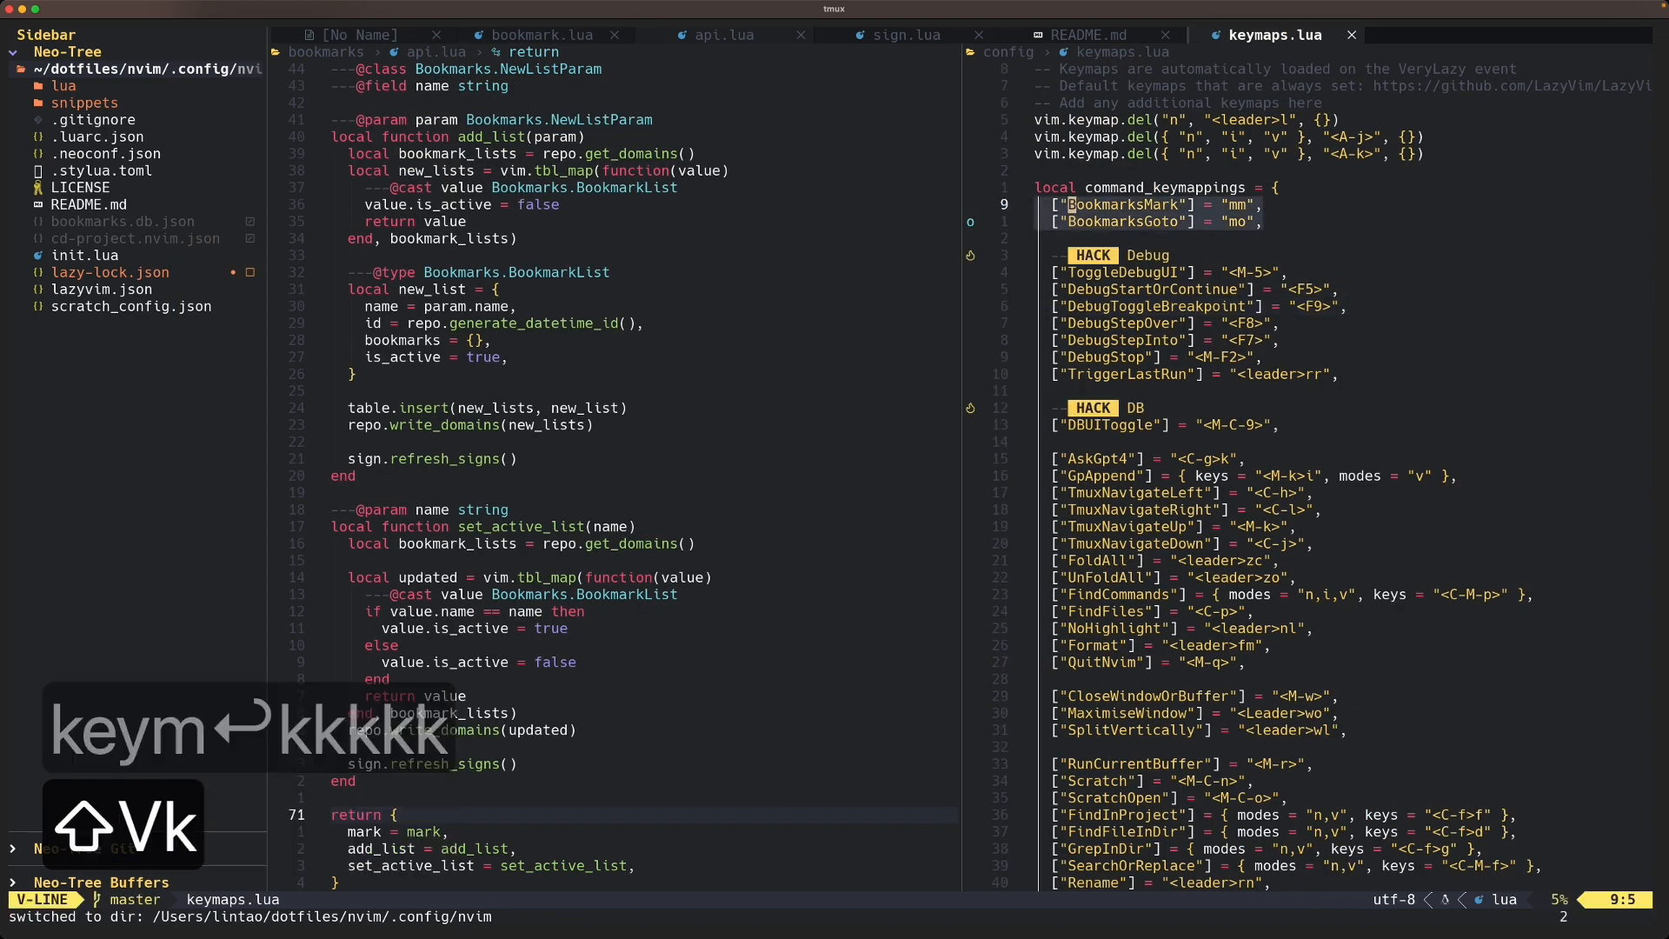
# - Focus api.lua's value.is_active = false line and start BookmarksMark with mm
pyautogui.press('Escape')
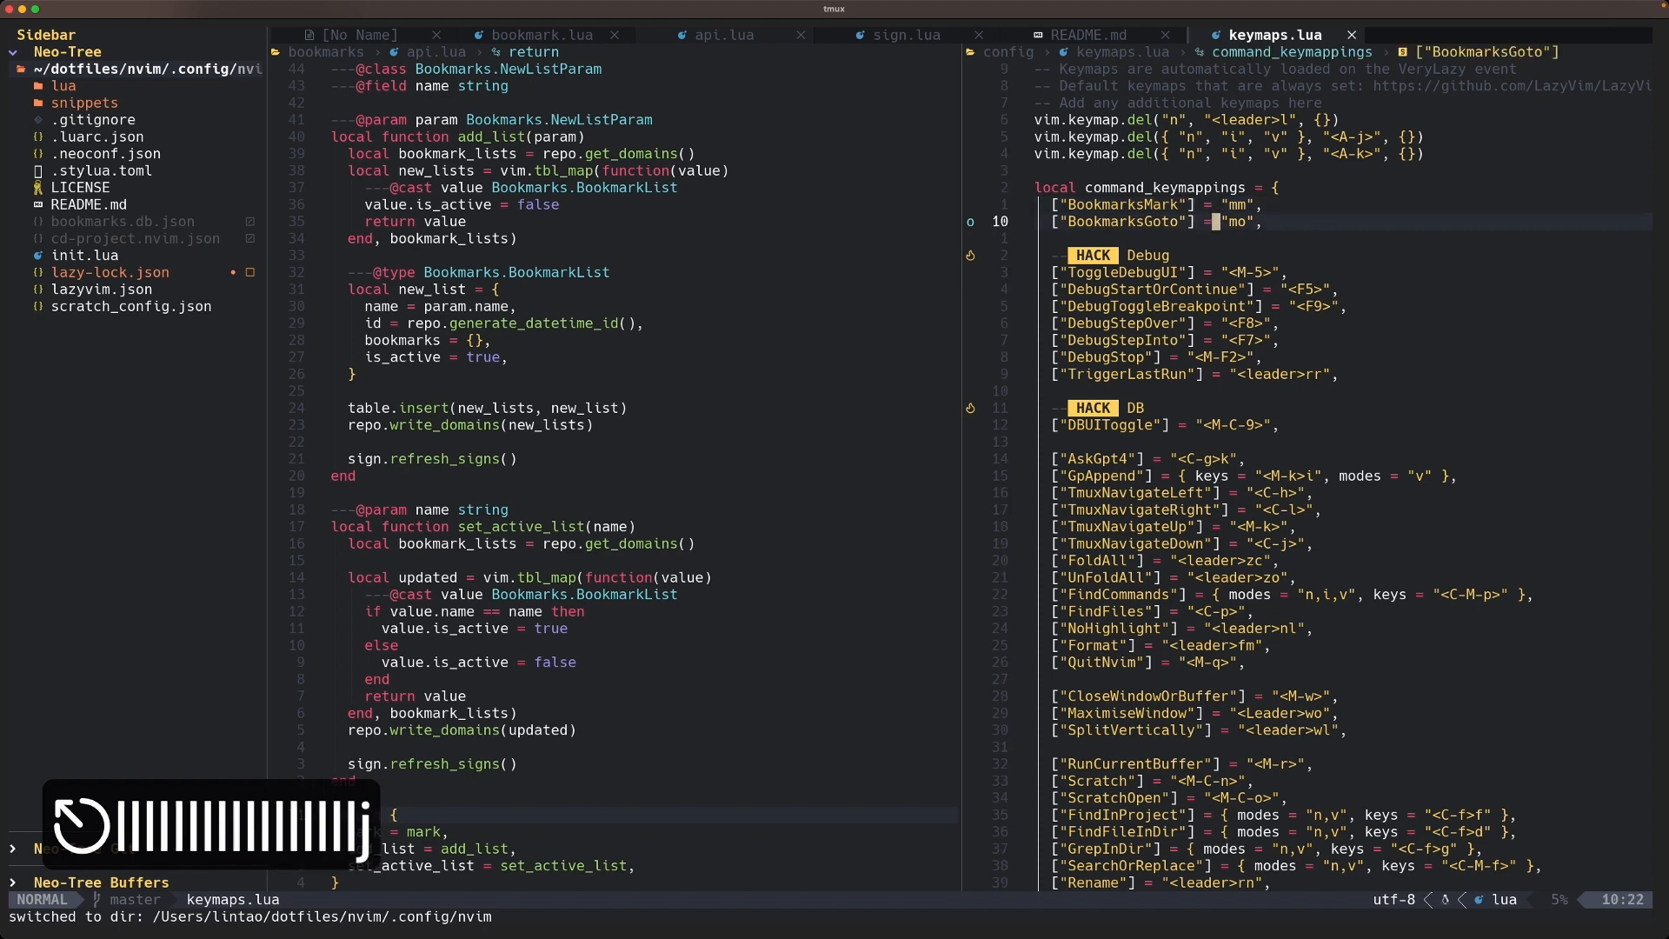
pyautogui.click(726, 35)
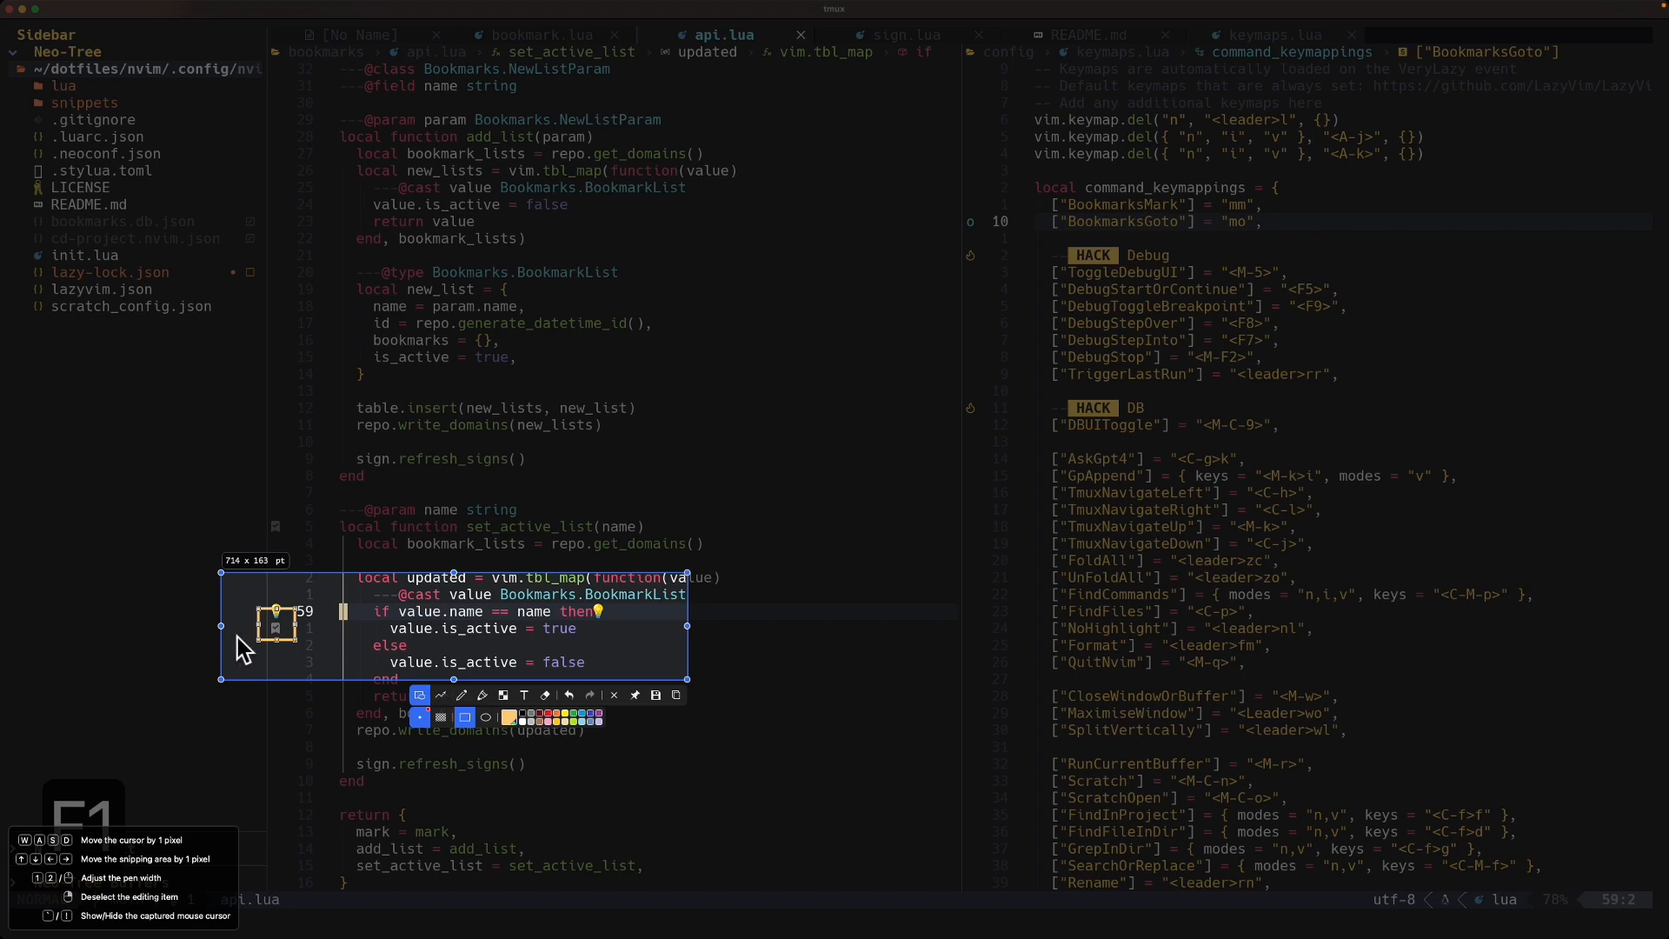
pyautogui.moveTo(921, 634)
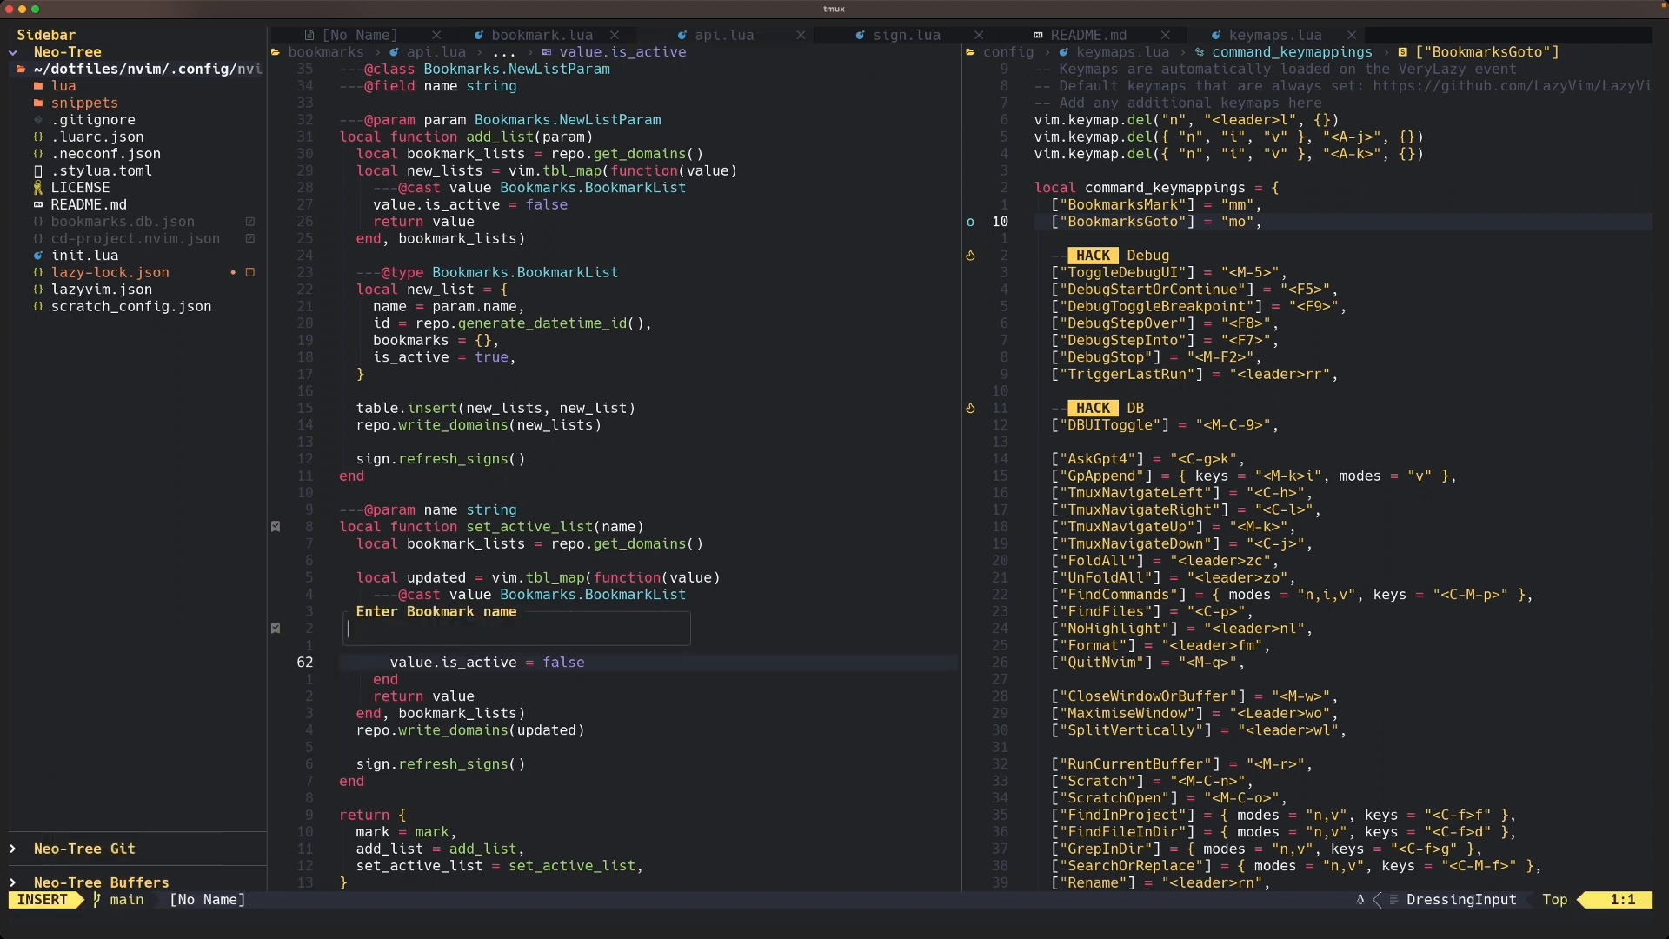
# - Name the bookmark 'showcase' and confirm it, leaving the Telescope picker listing it
pyautogui.write('showcase')
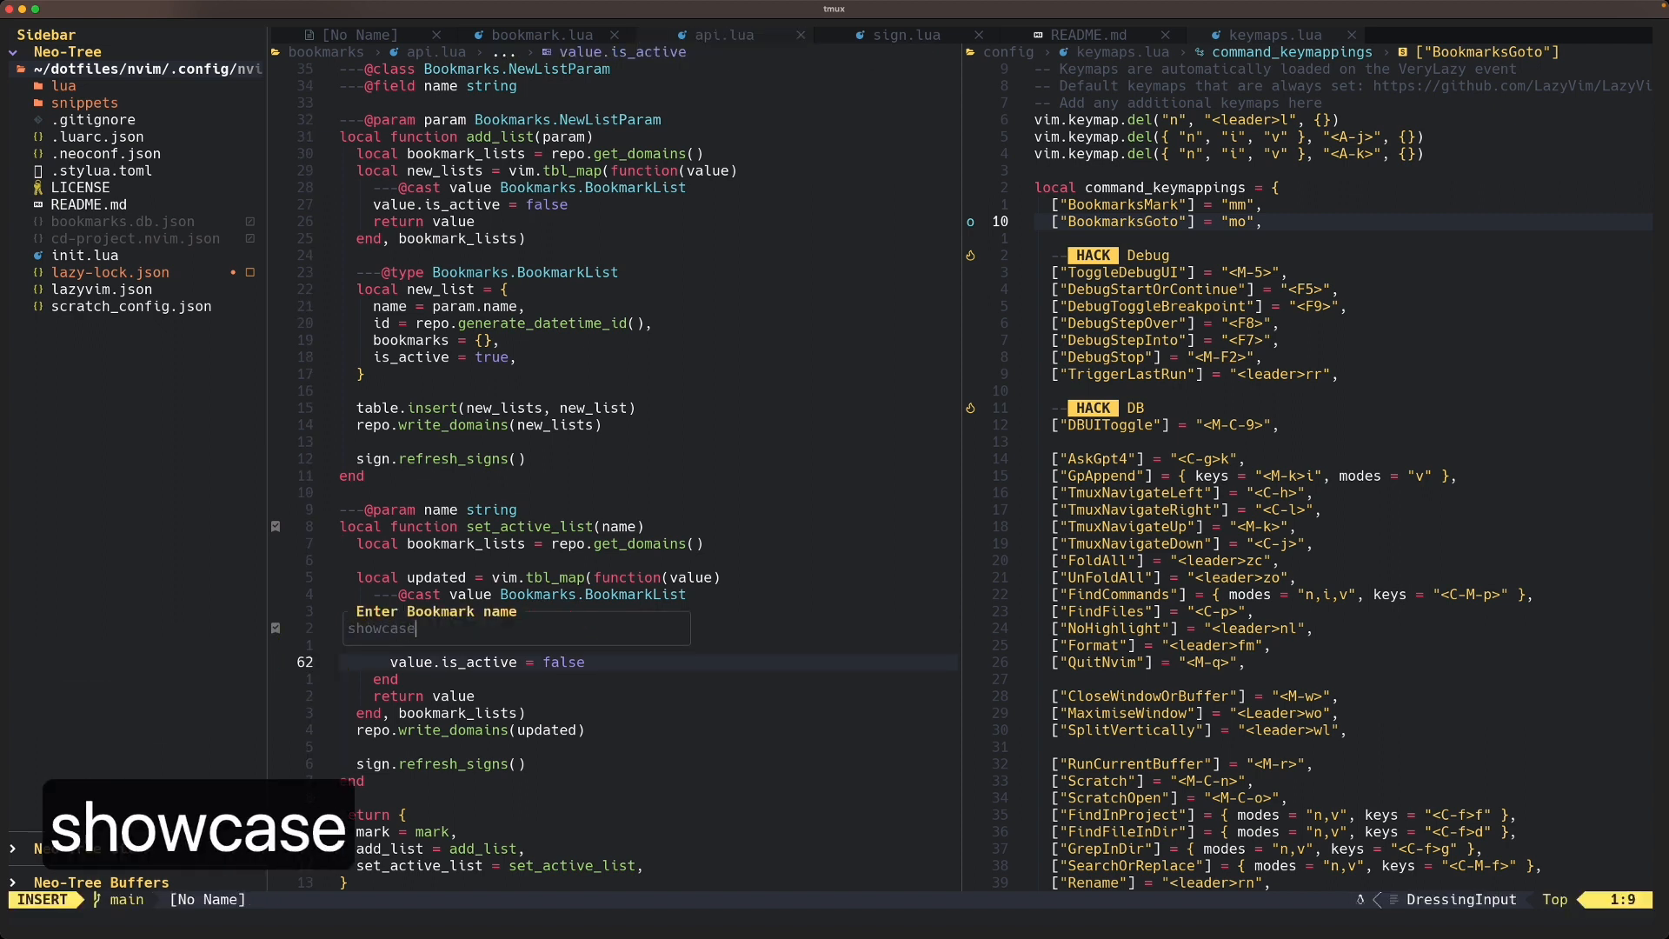
pyautogui.press('Enter')
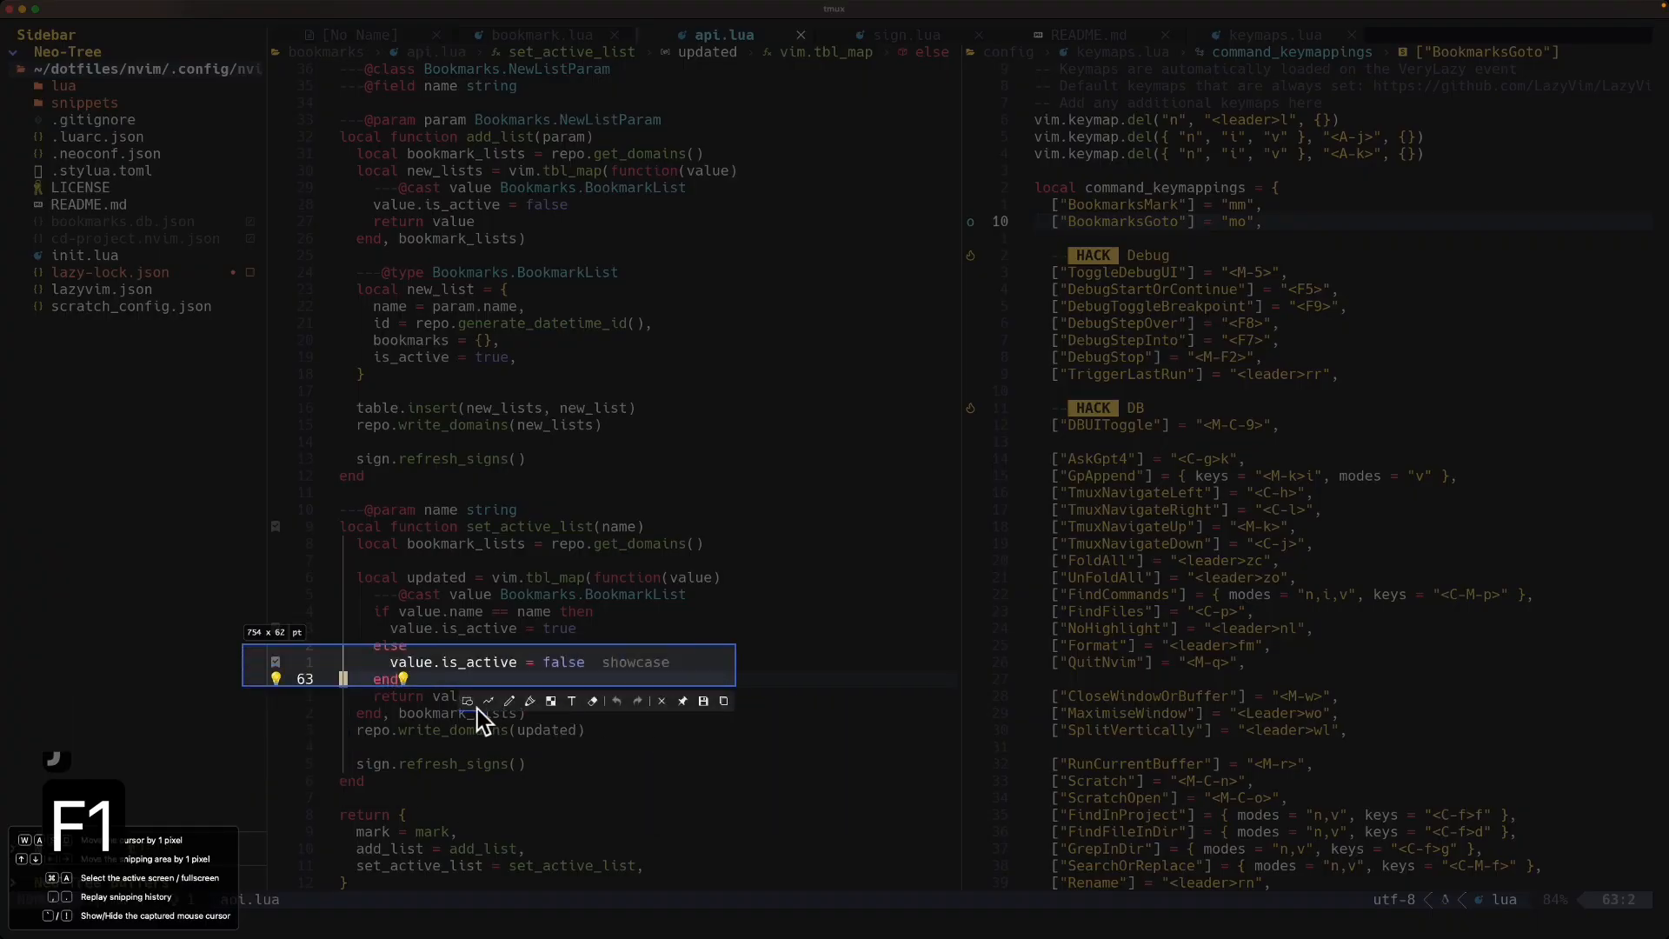
pyautogui.click(467, 700)
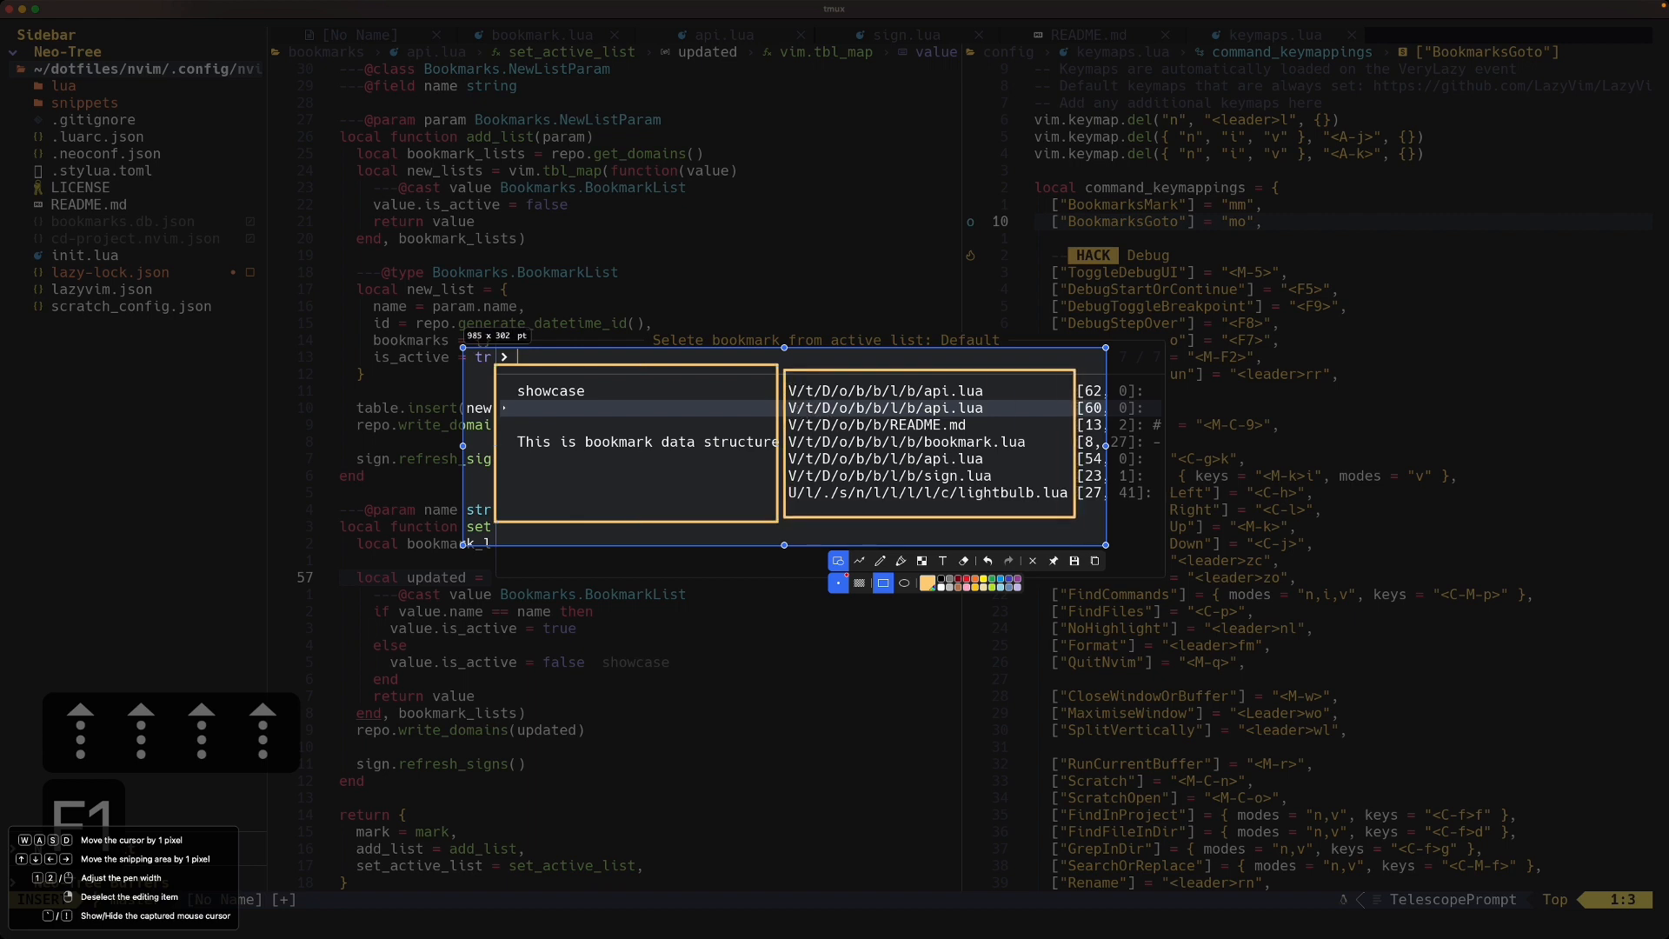
pyautogui.moveTo(989, 515)
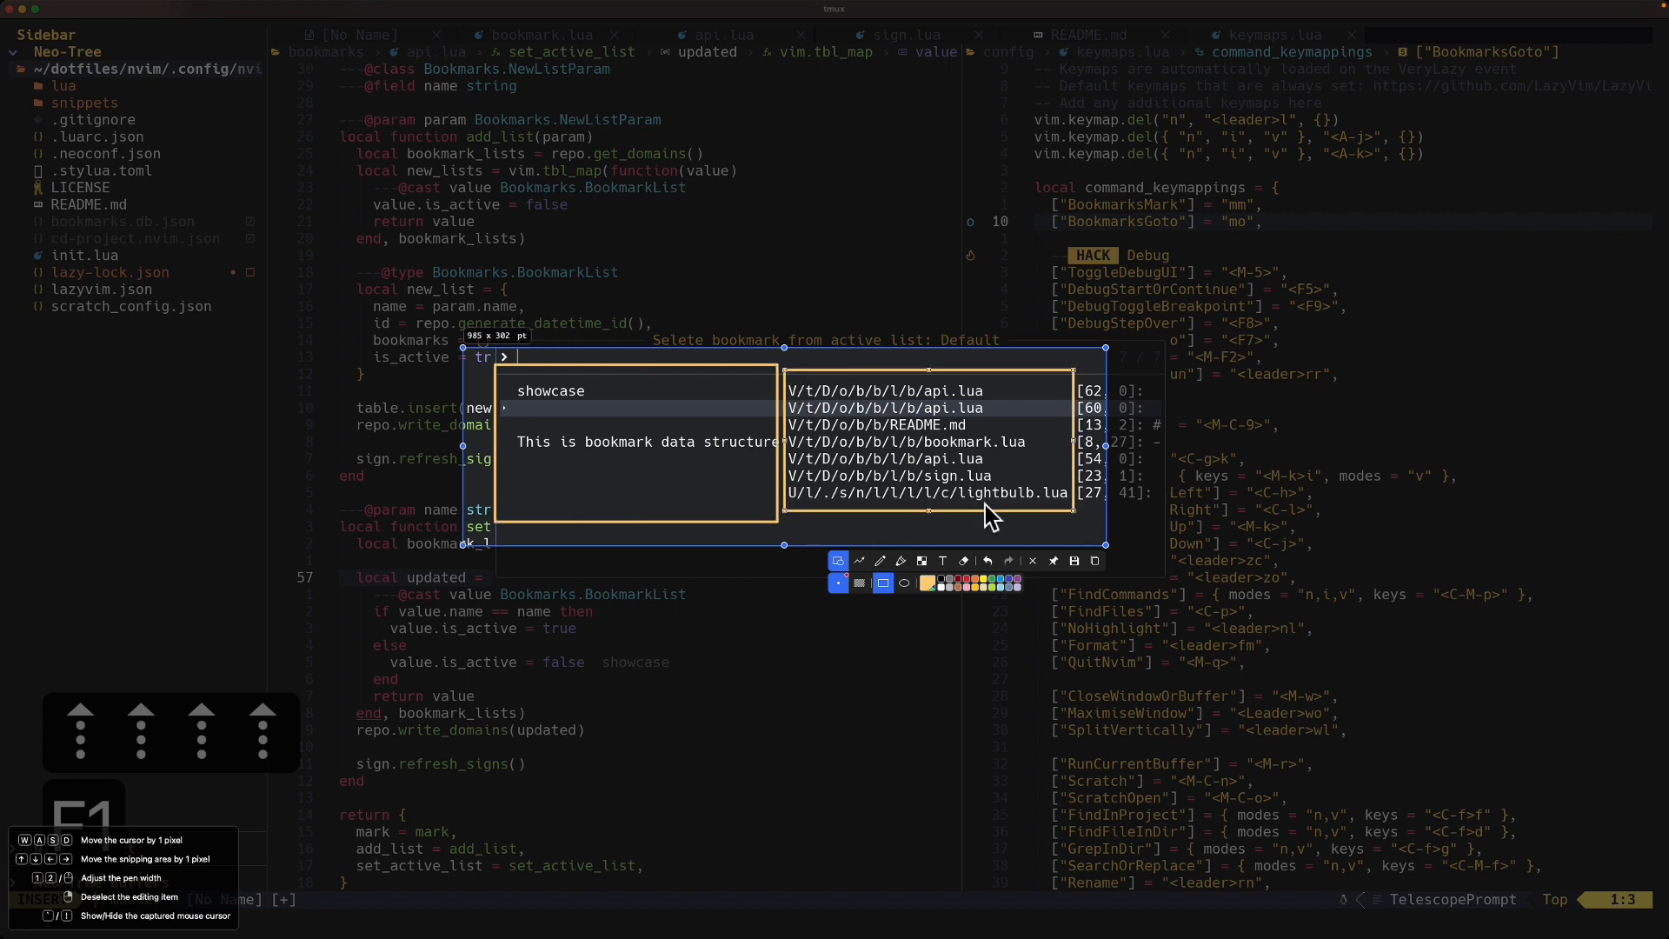
pyautogui.moveTo(1116, 460)
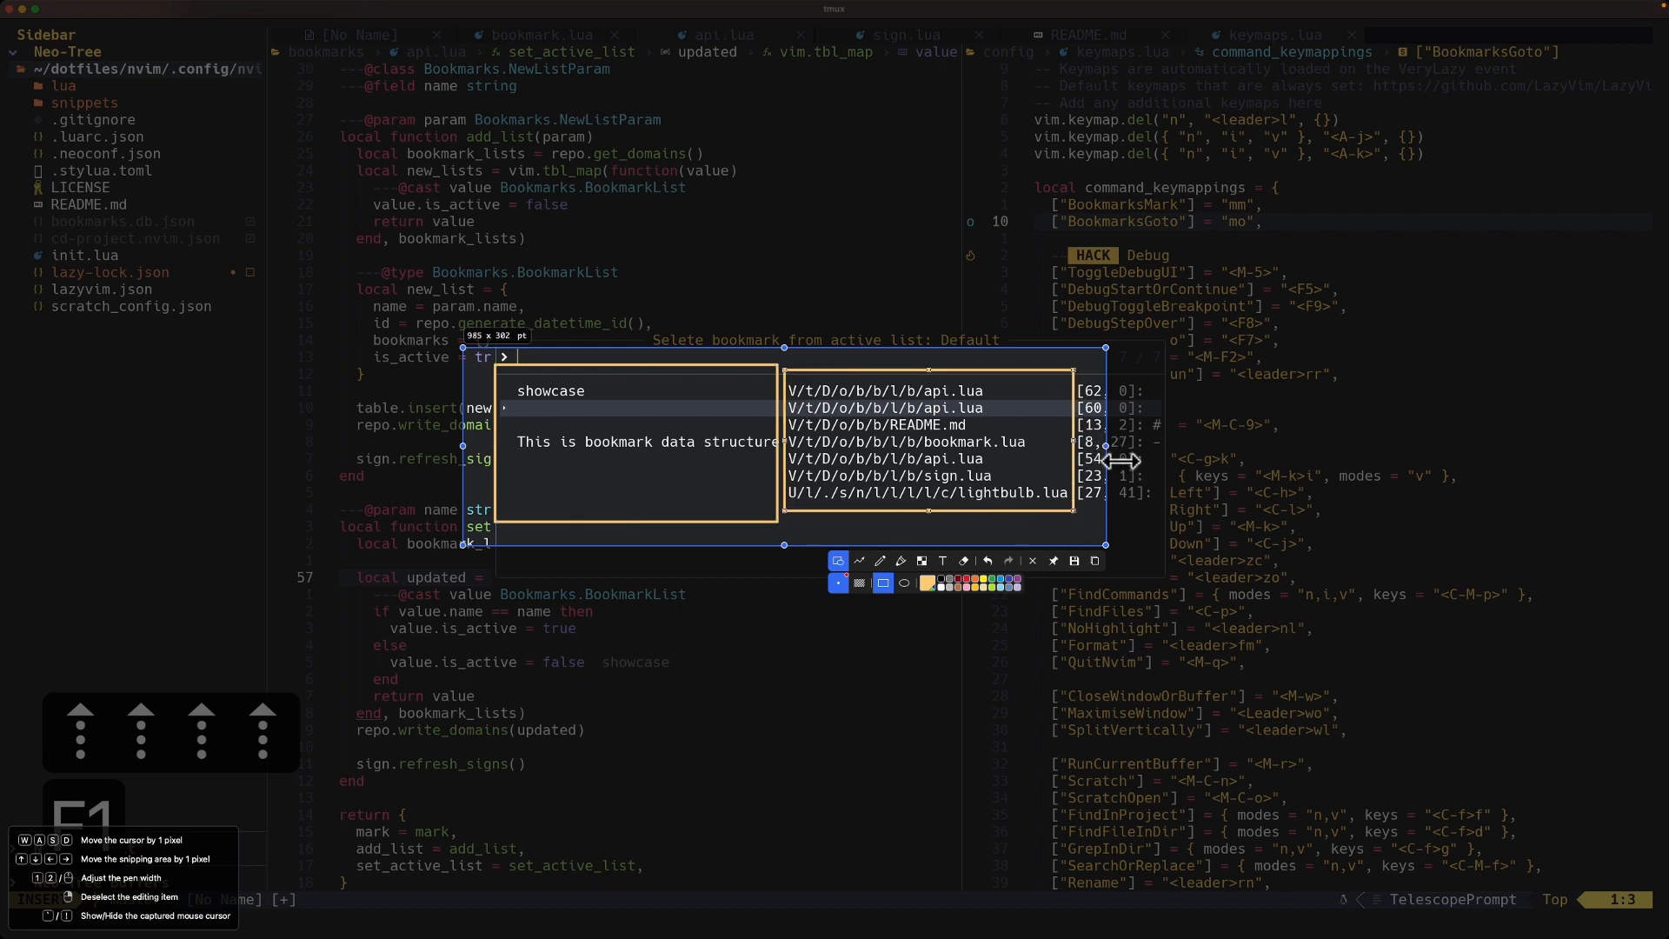
# - Highlight a bookmark entry's file path and position in the Telescope picker
pyautogui.moveTo(1107, 350); pyautogui.dragTo(1146, 349)
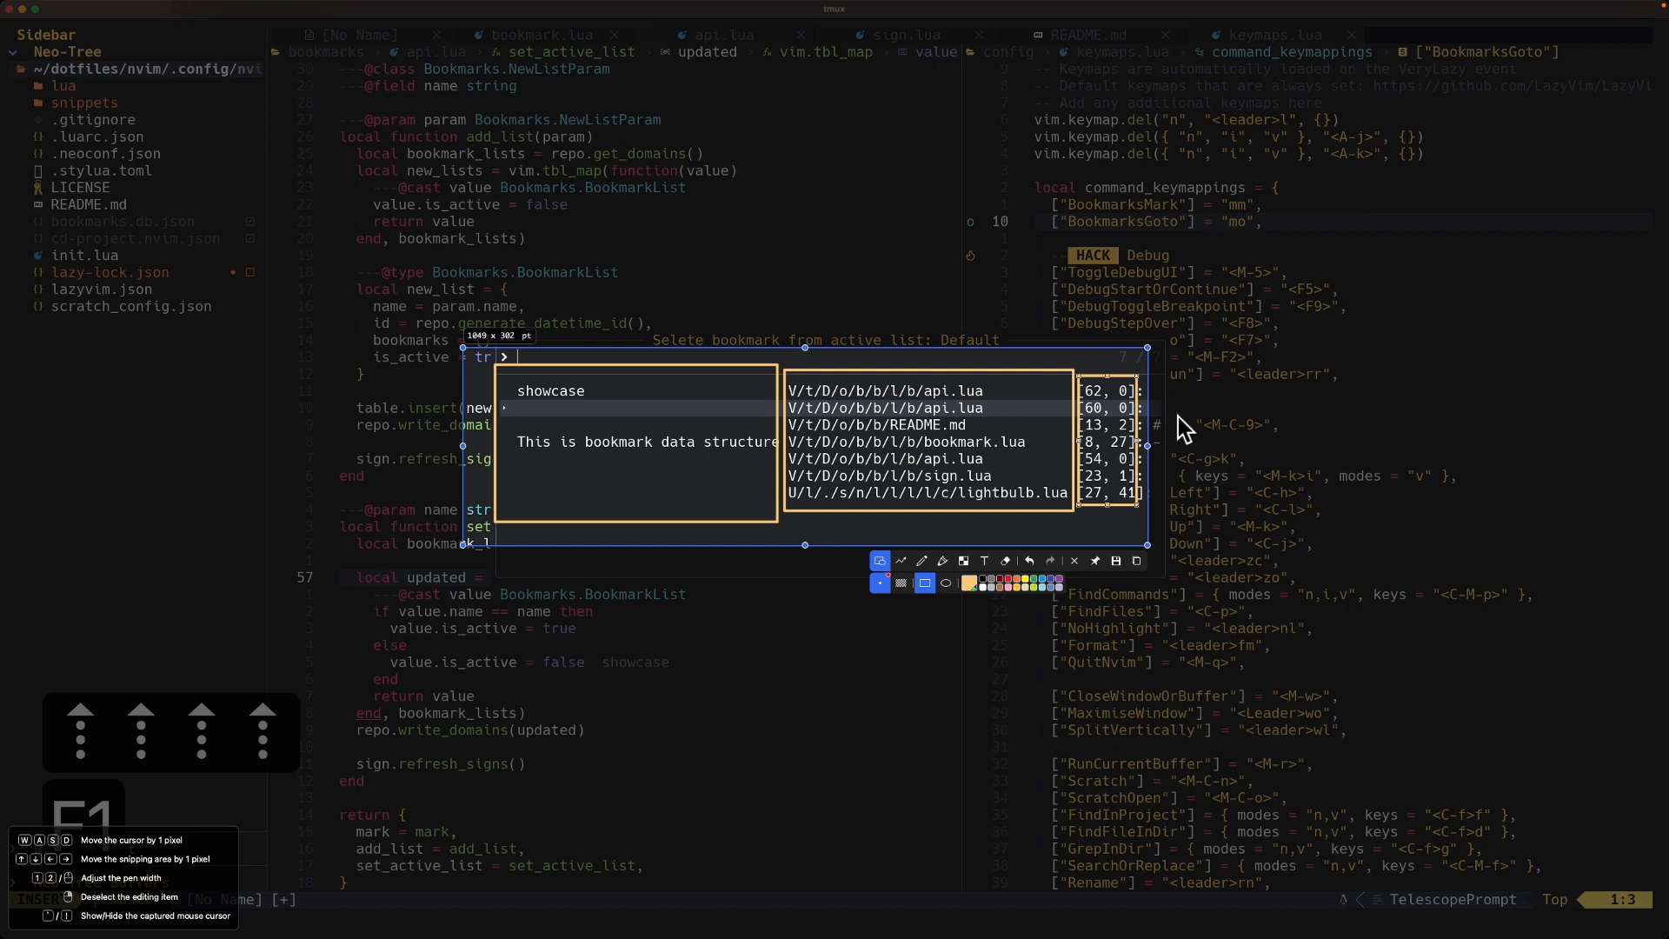
pyautogui.moveTo(1223, 436)
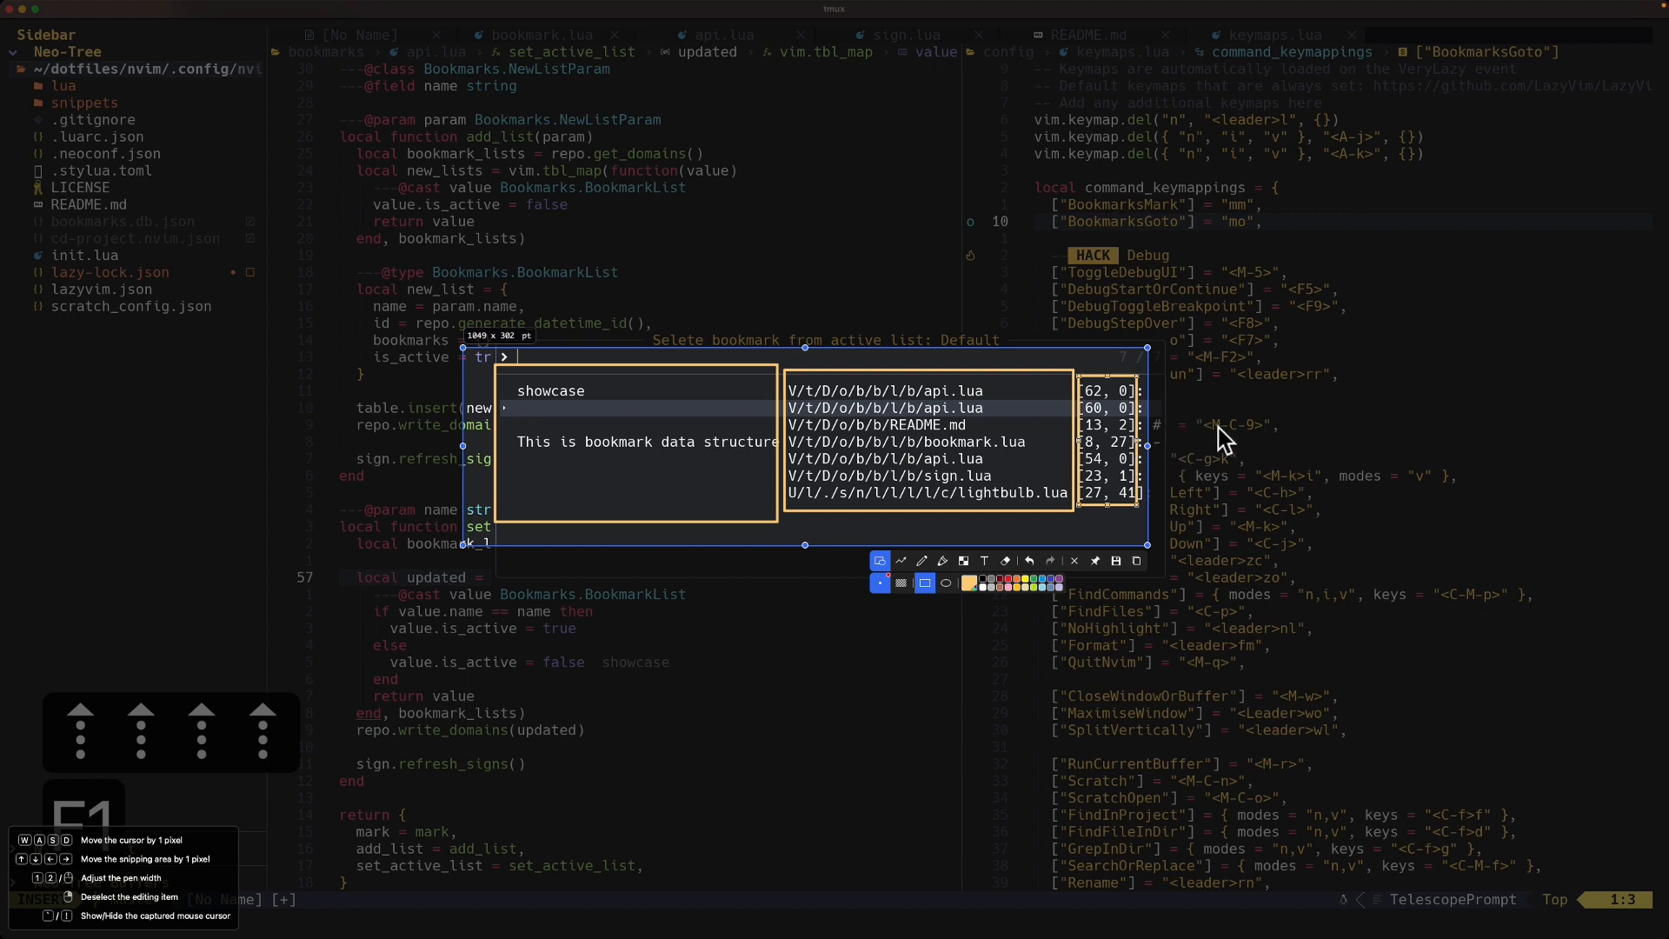
pyautogui.moveTo(605, 417)
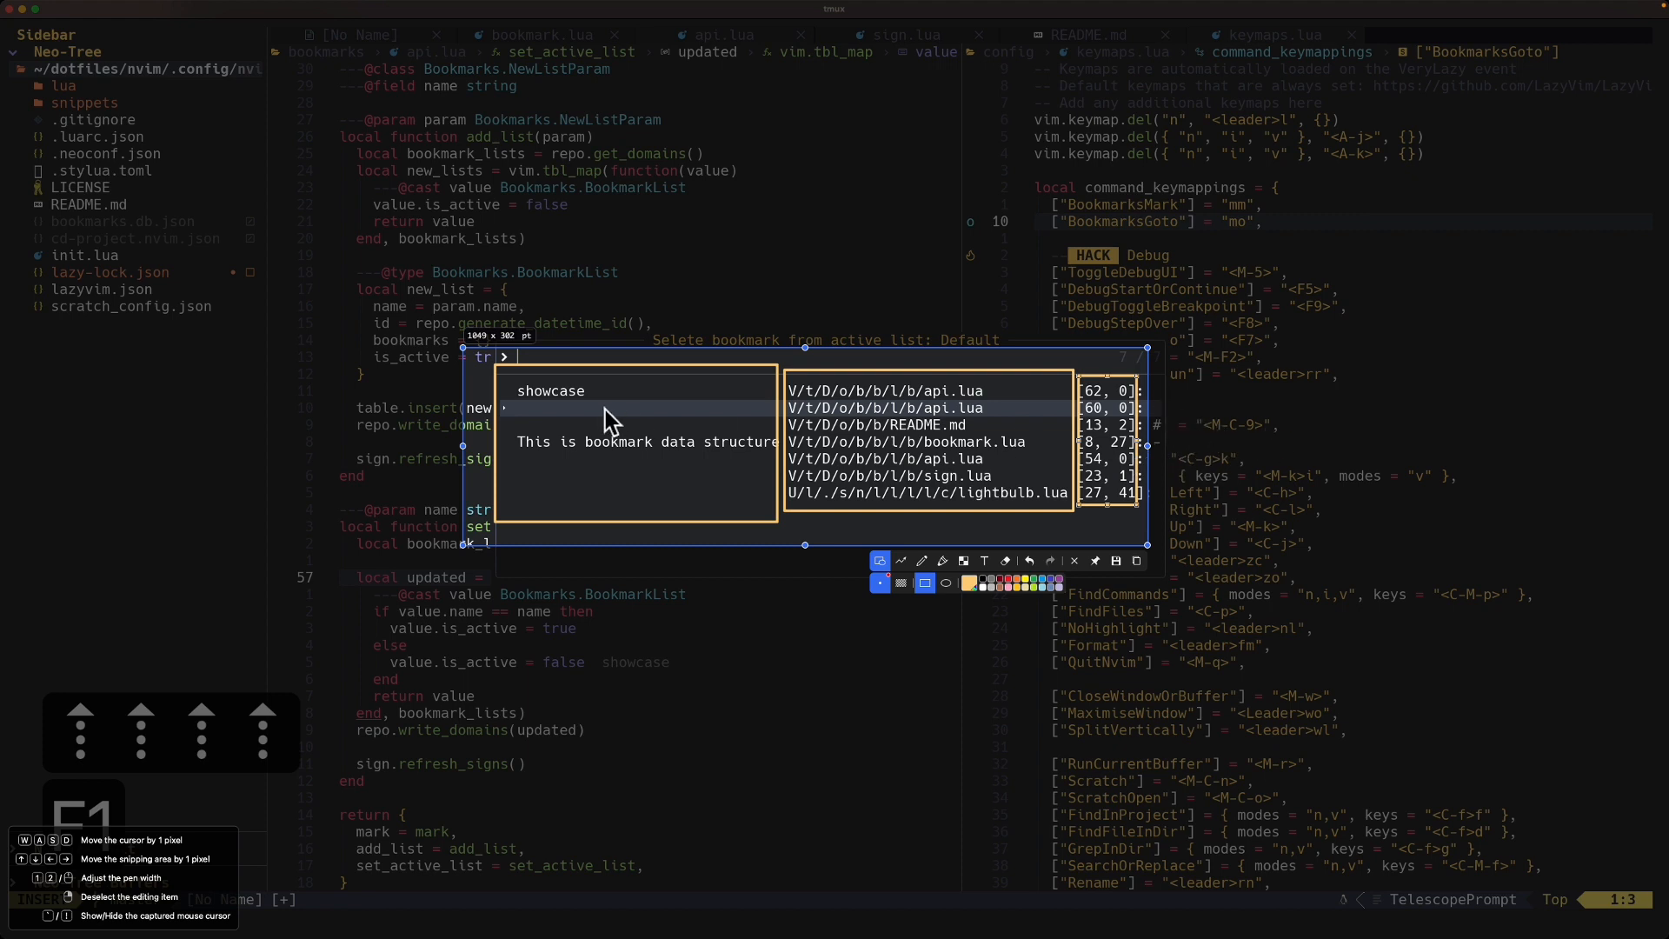
pyautogui.moveTo(966, 424)
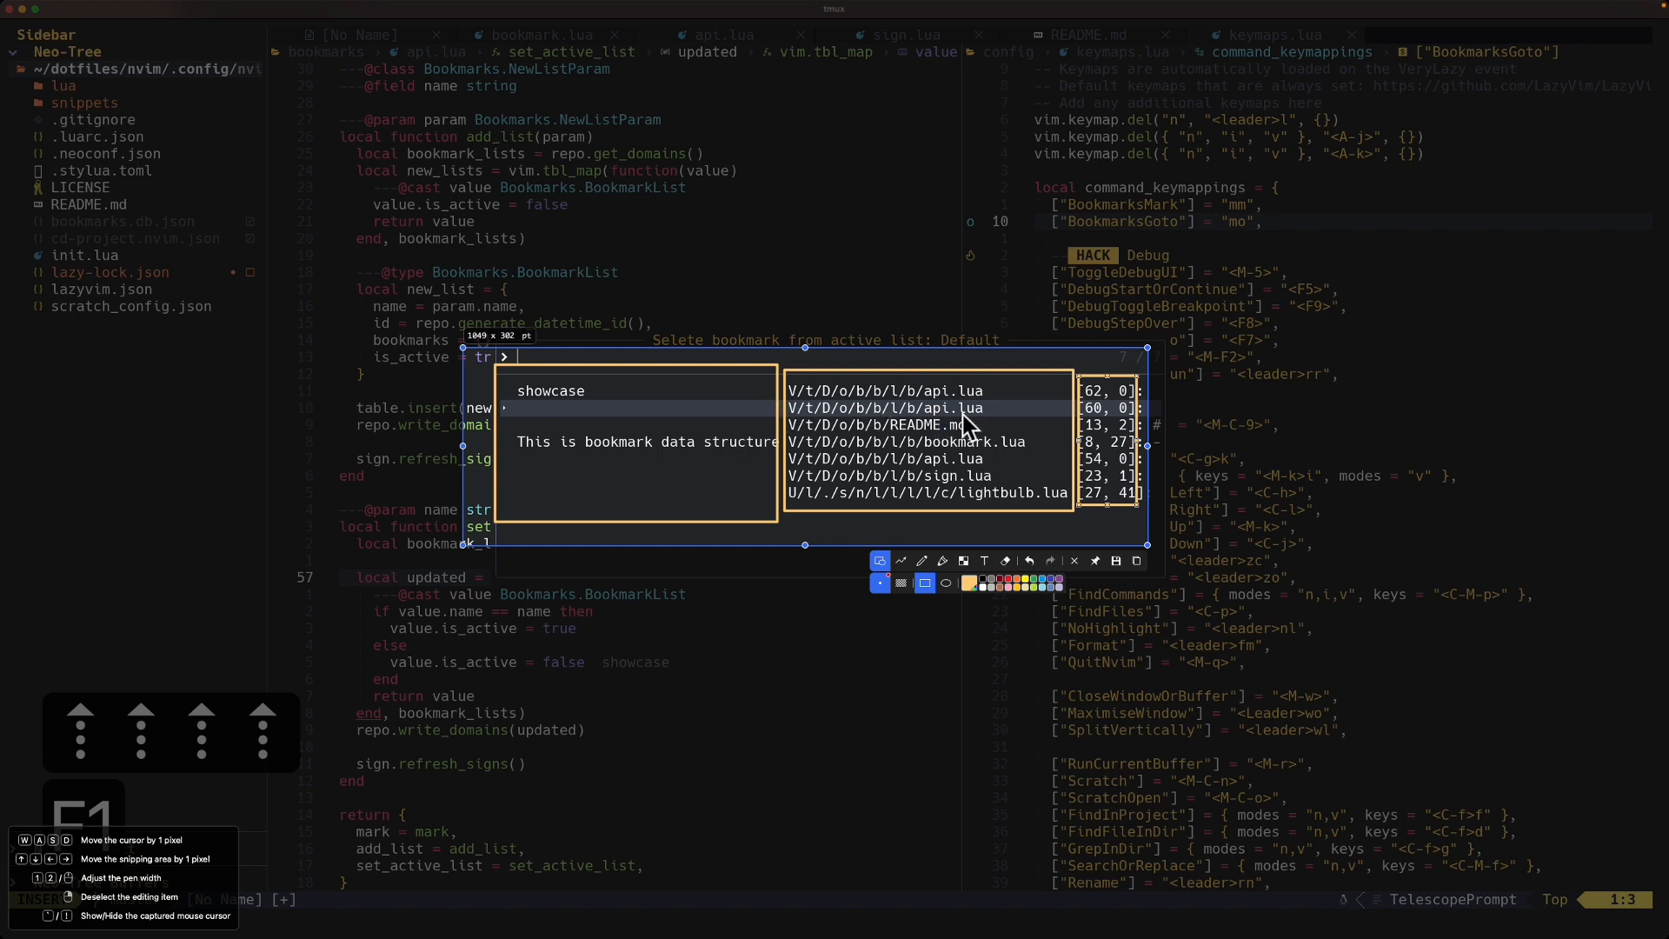
pyautogui.moveTo(908, 379)
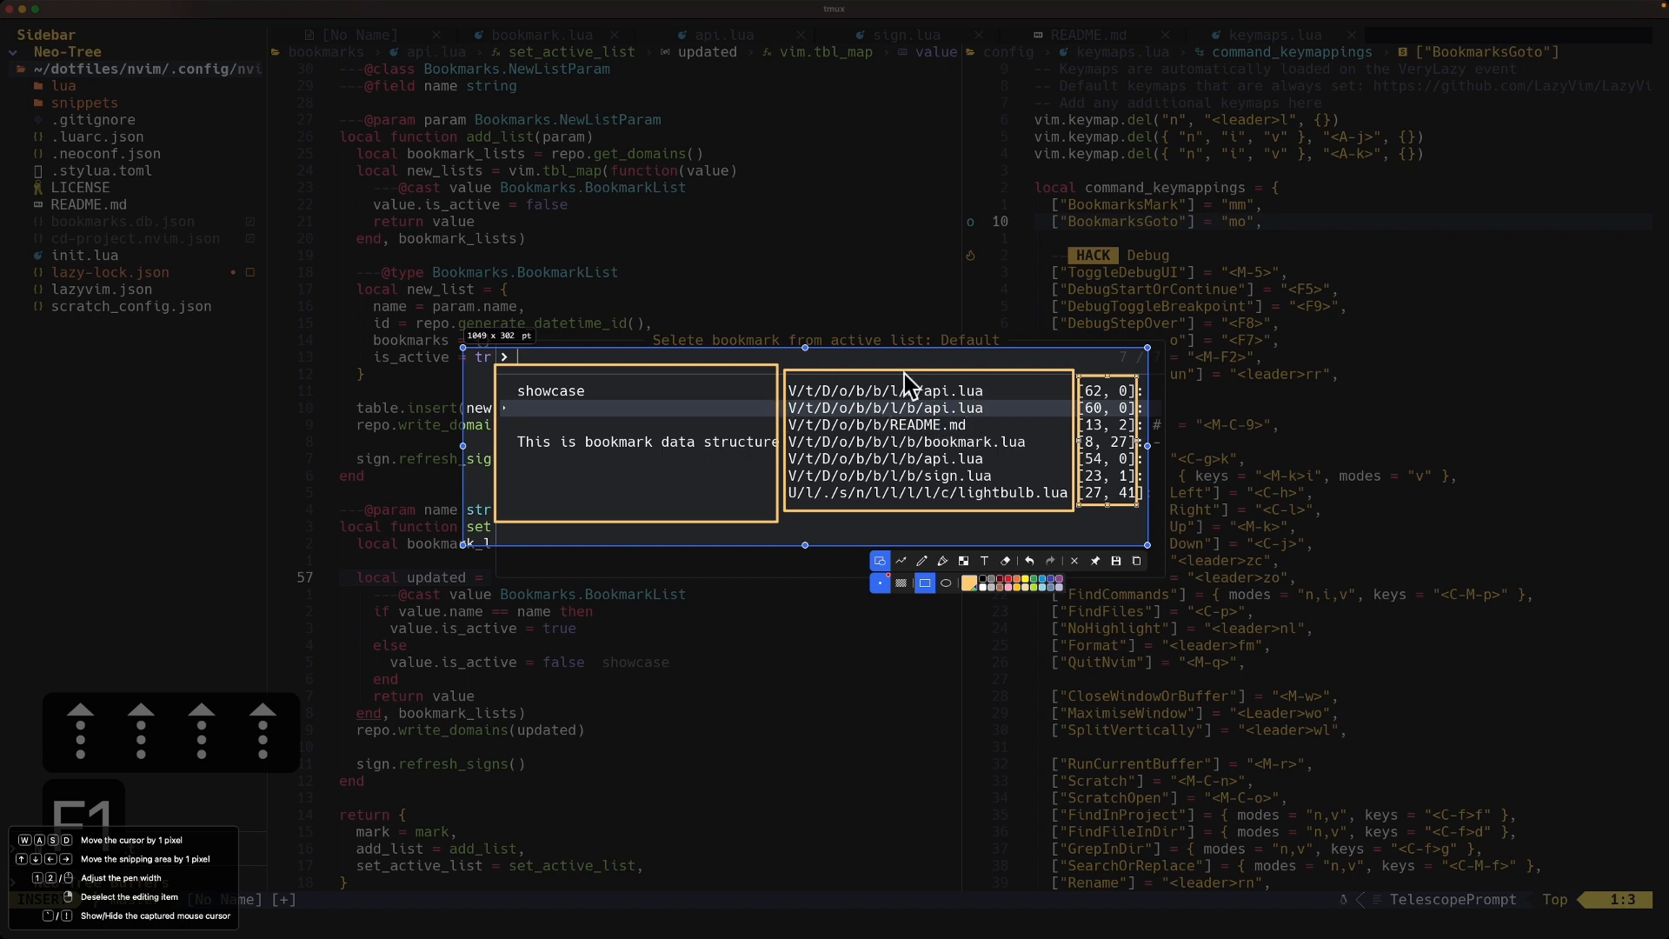
pyautogui.moveTo(859, 454)
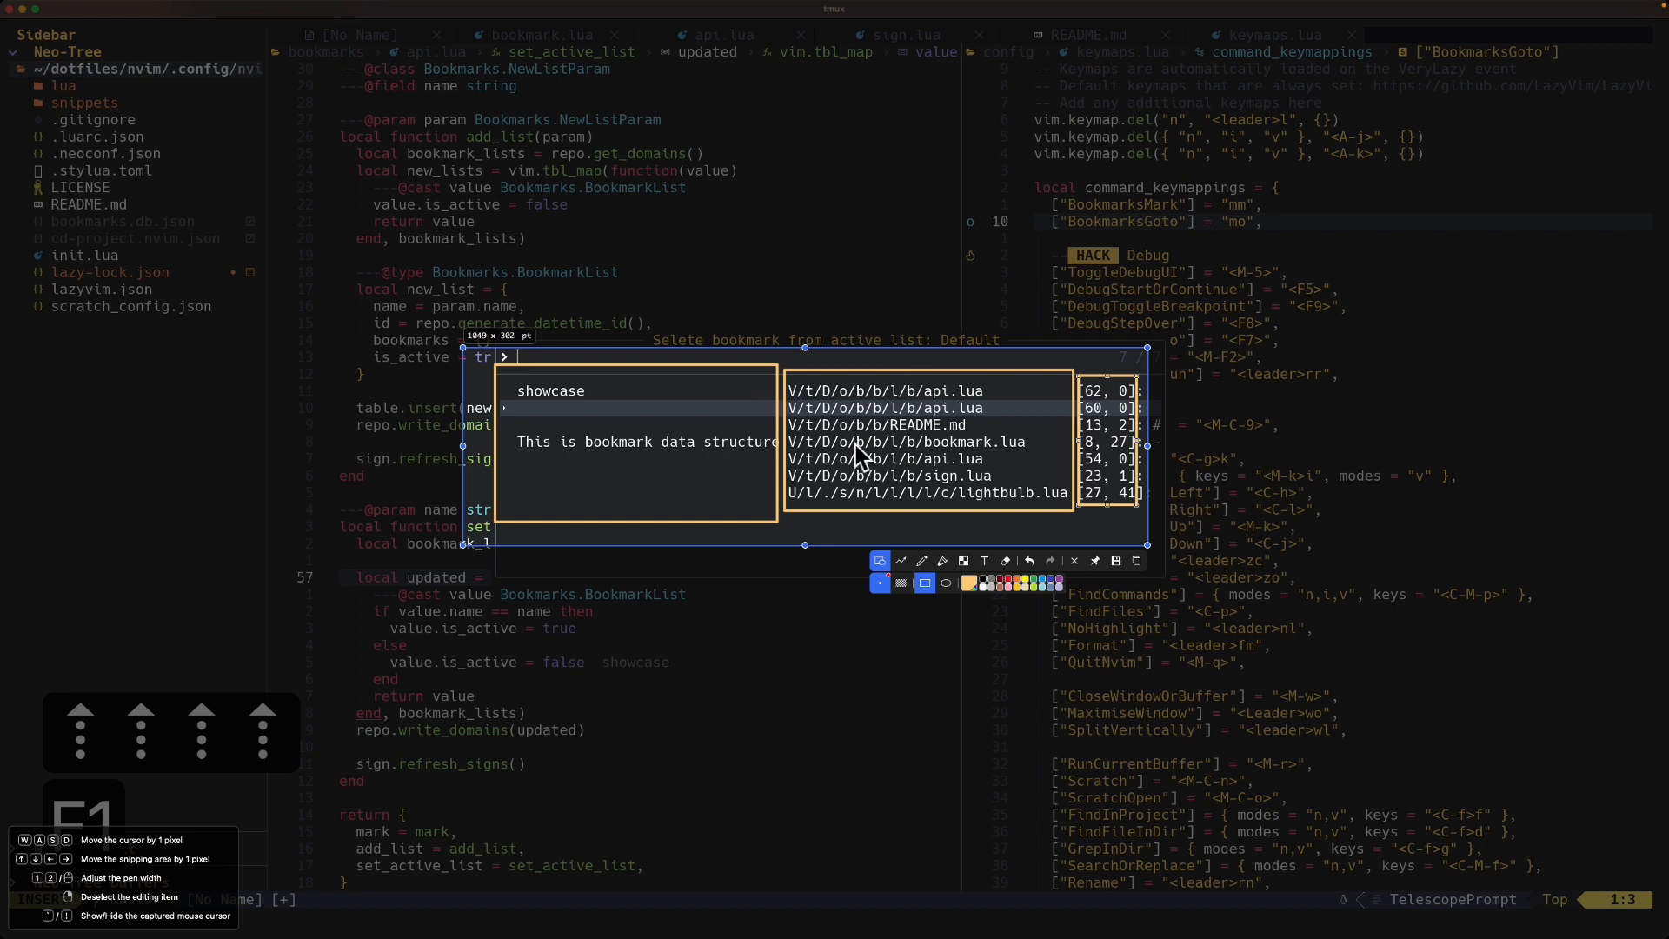
pyautogui.moveTo(893, 408)
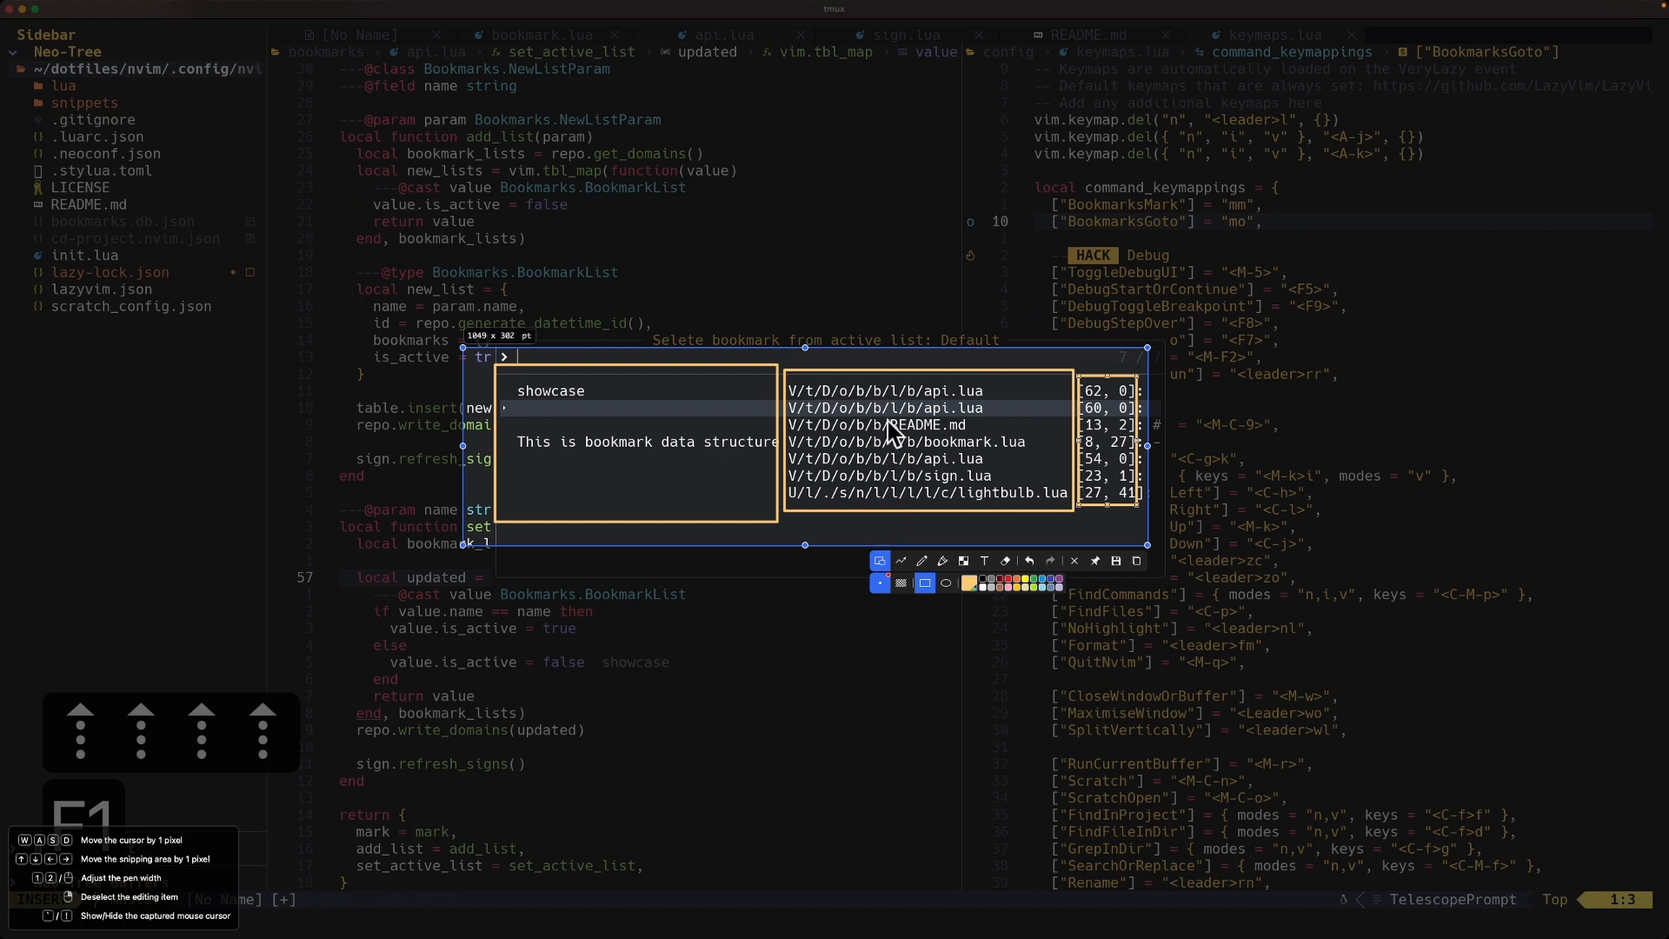
pyautogui.moveTo(892, 413)
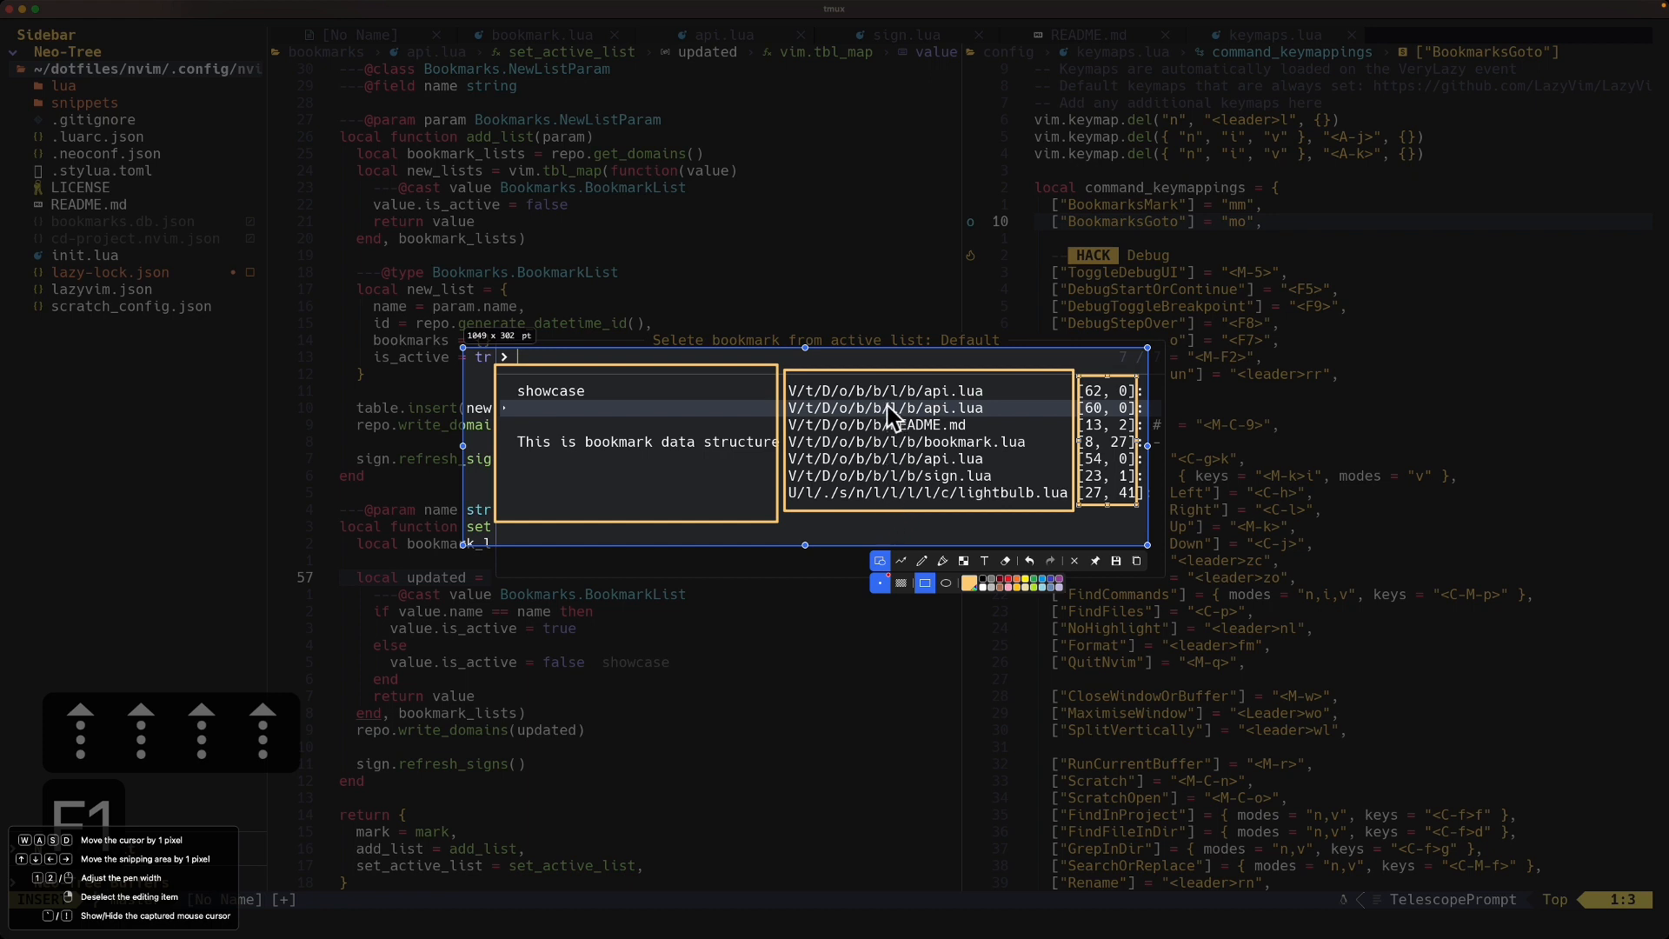
pyautogui.moveTo(871, 454)
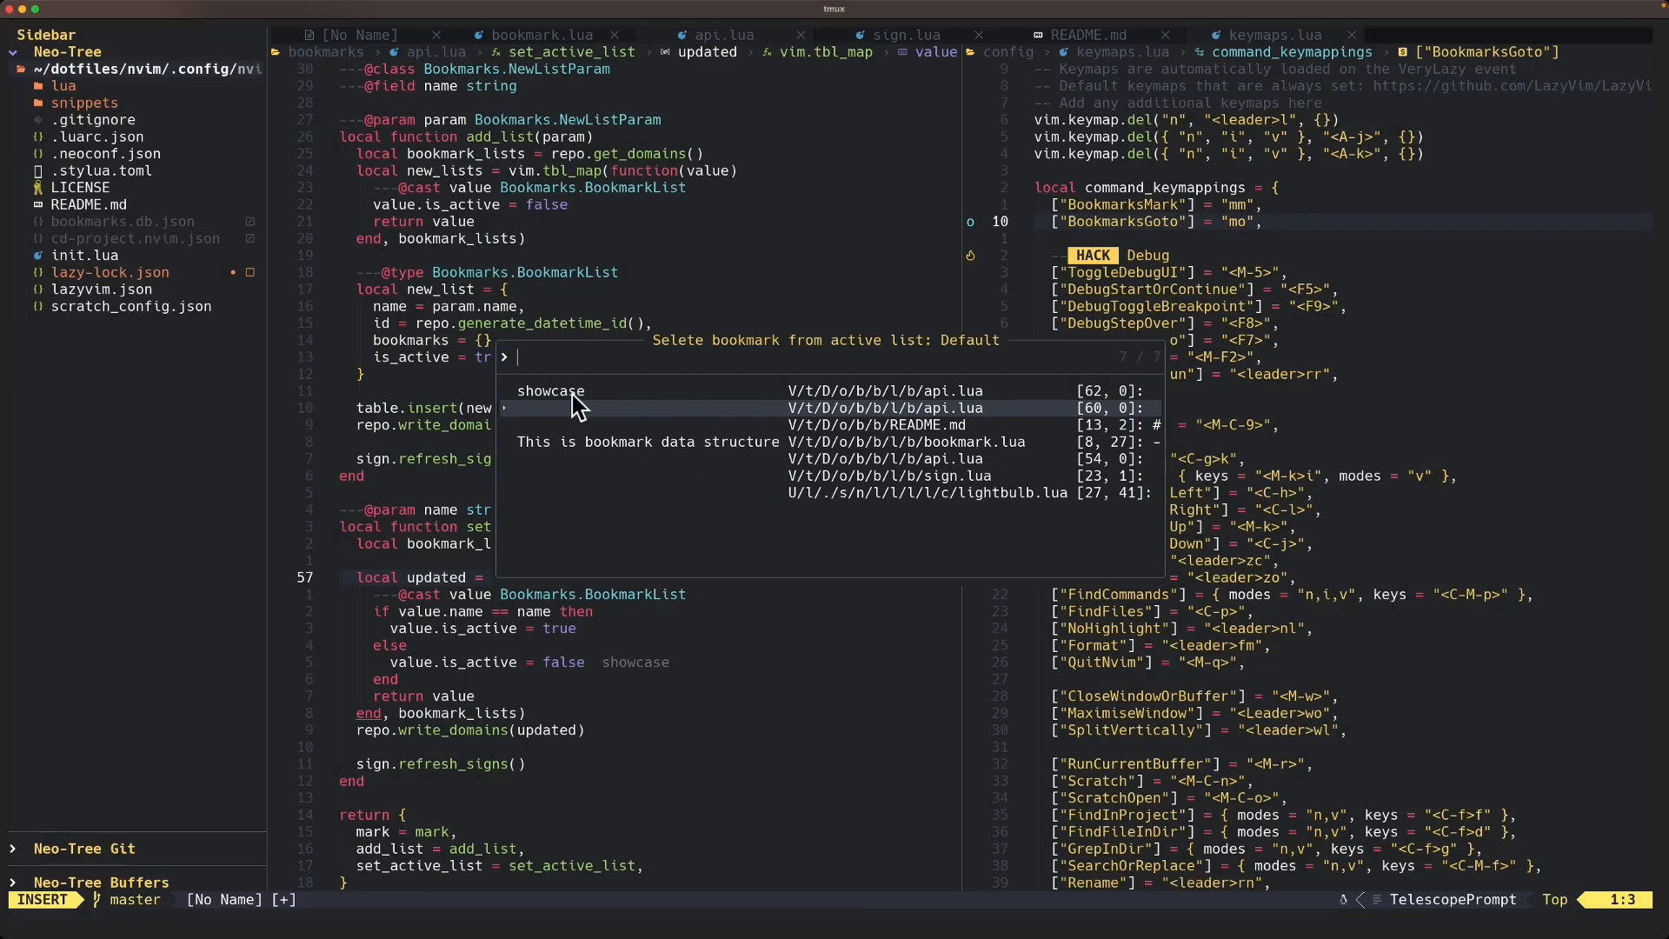
pyautogui.moveTo(747, 431)
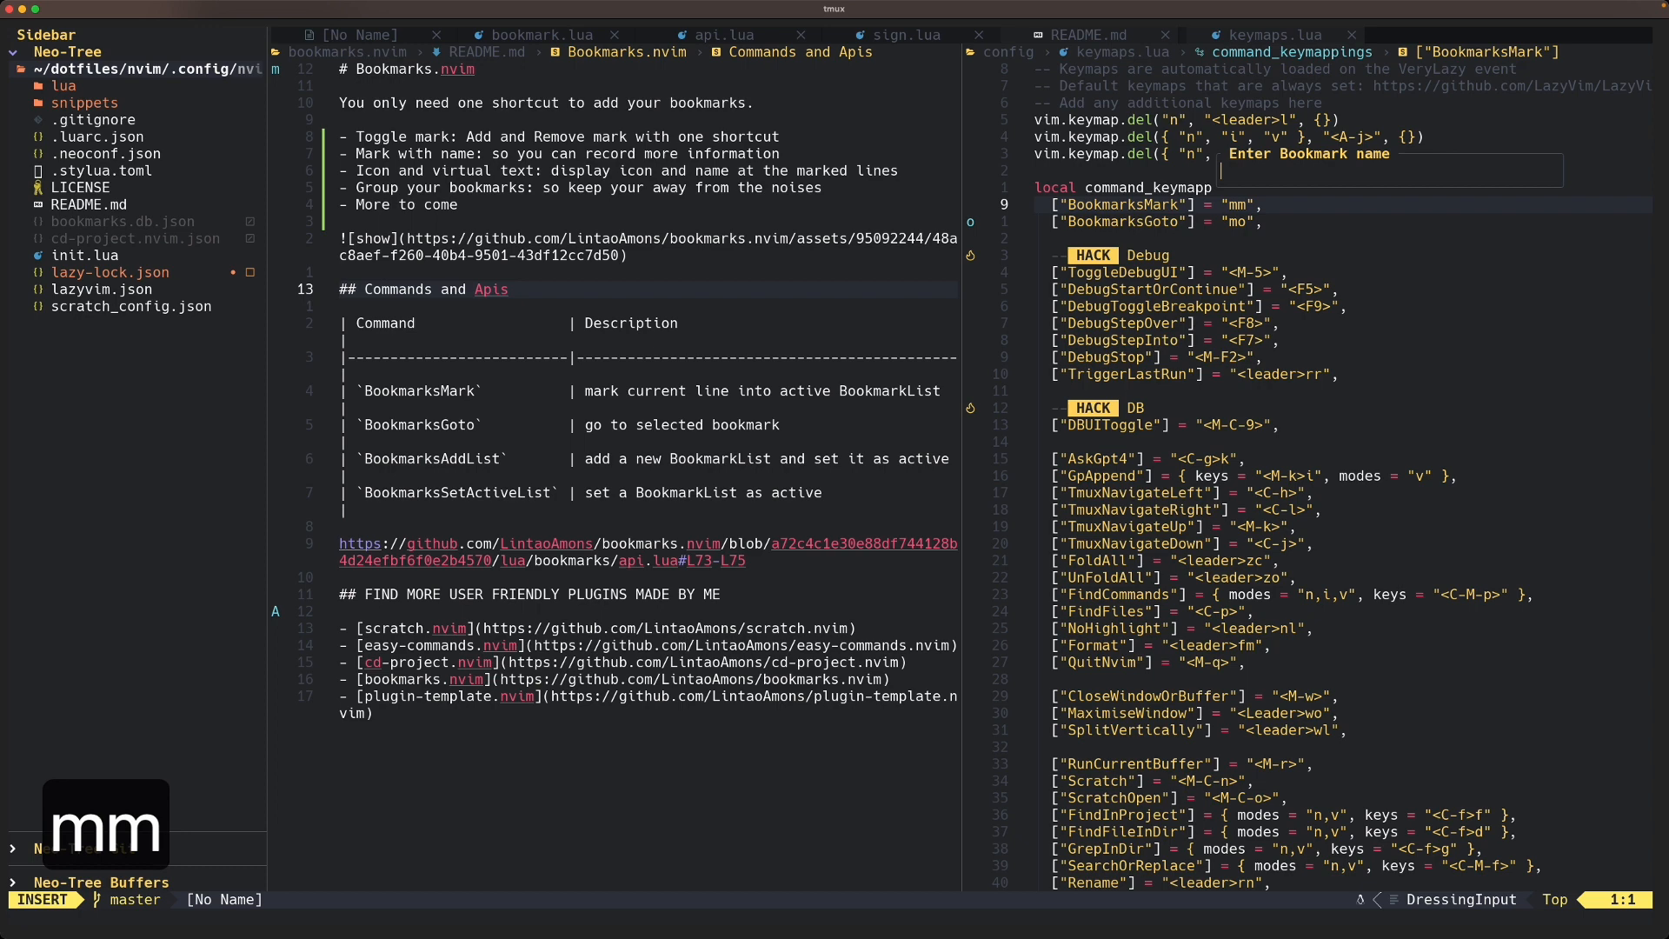
# - Name the line-9 bookmark 'keyboard' and step through the Default list showing it
pyautogui.write('keyboar')
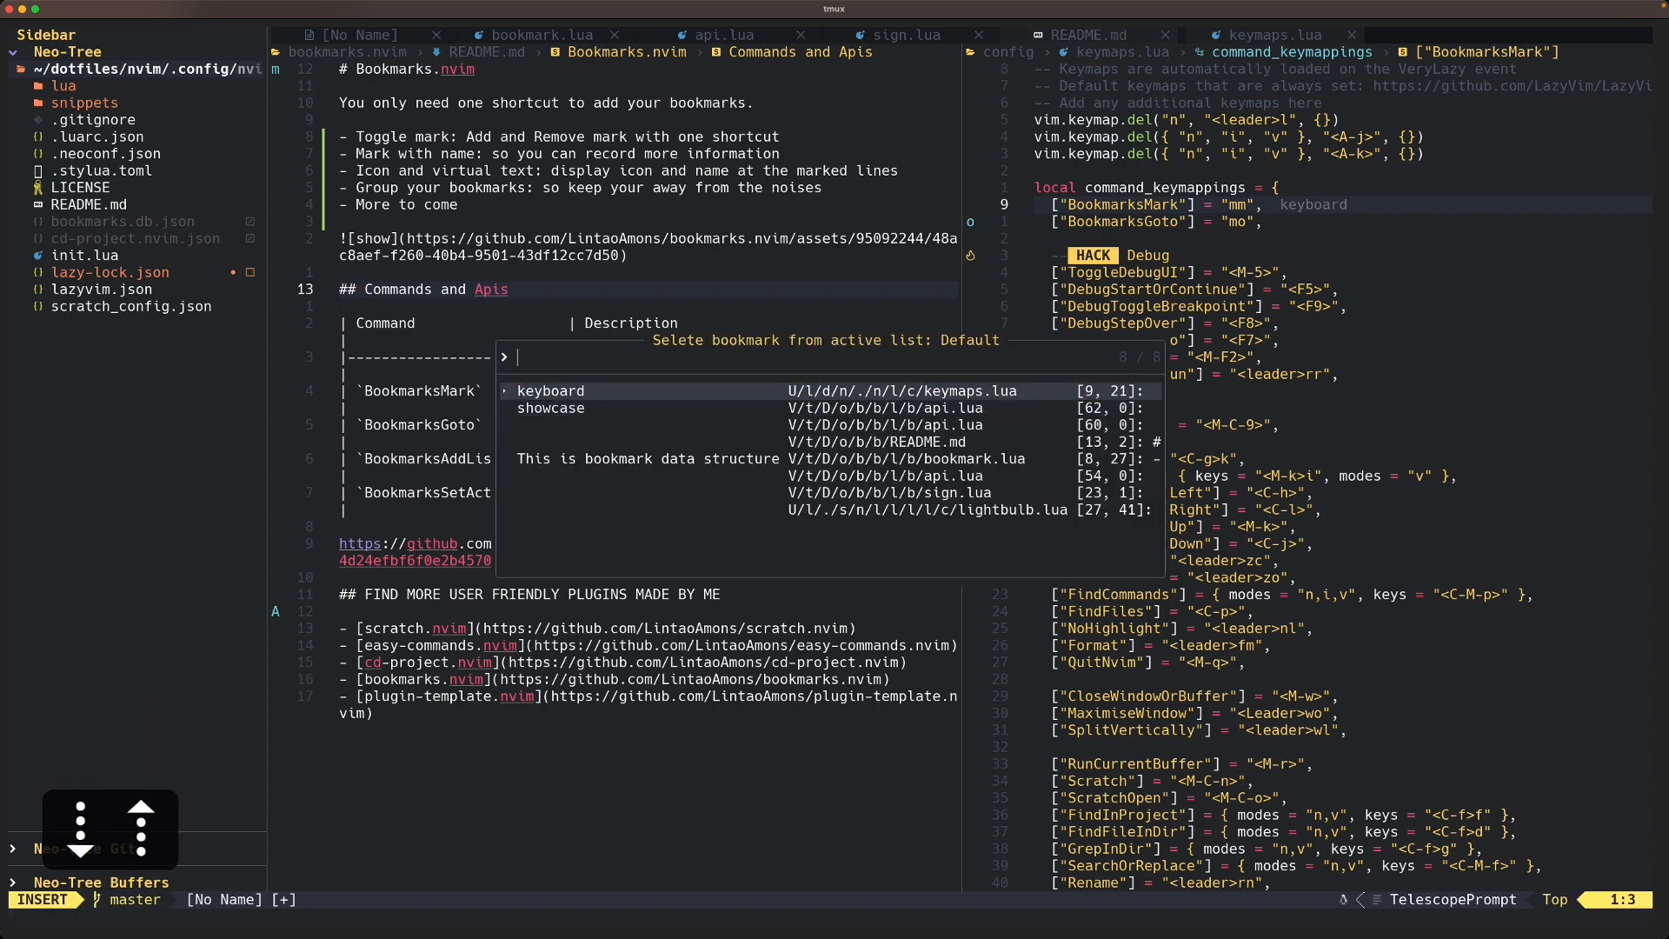
pyautogui.press('Down')
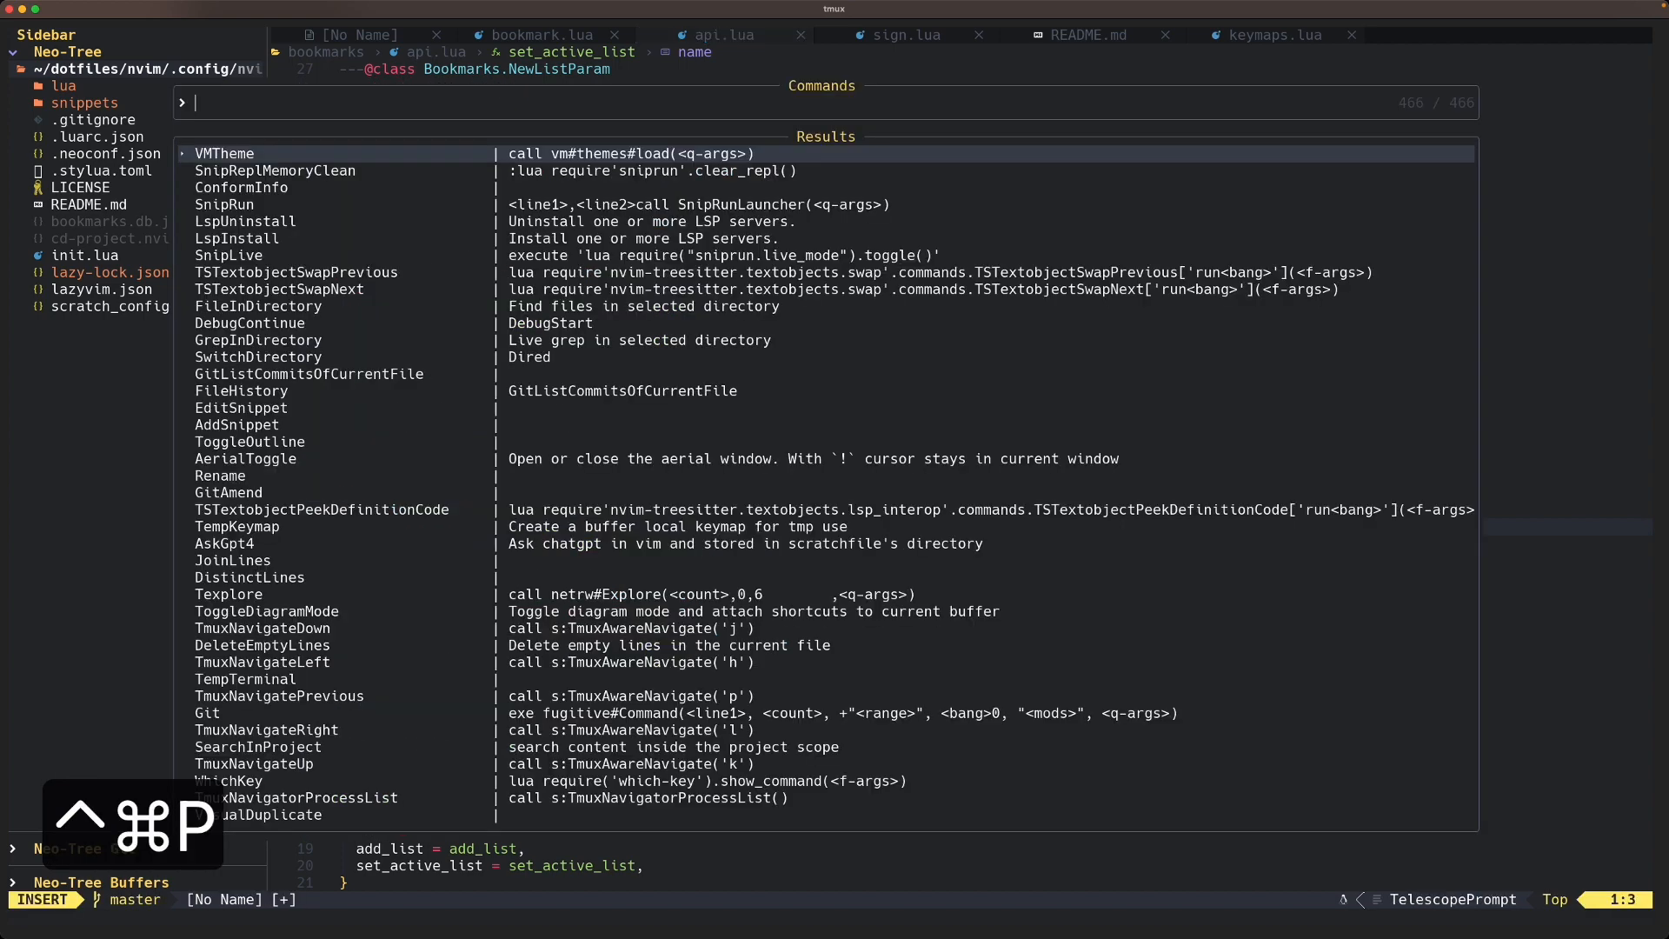
# - Create a new bookmark list named NewList via BookmarksAddList
pyautogui.write('bokad')
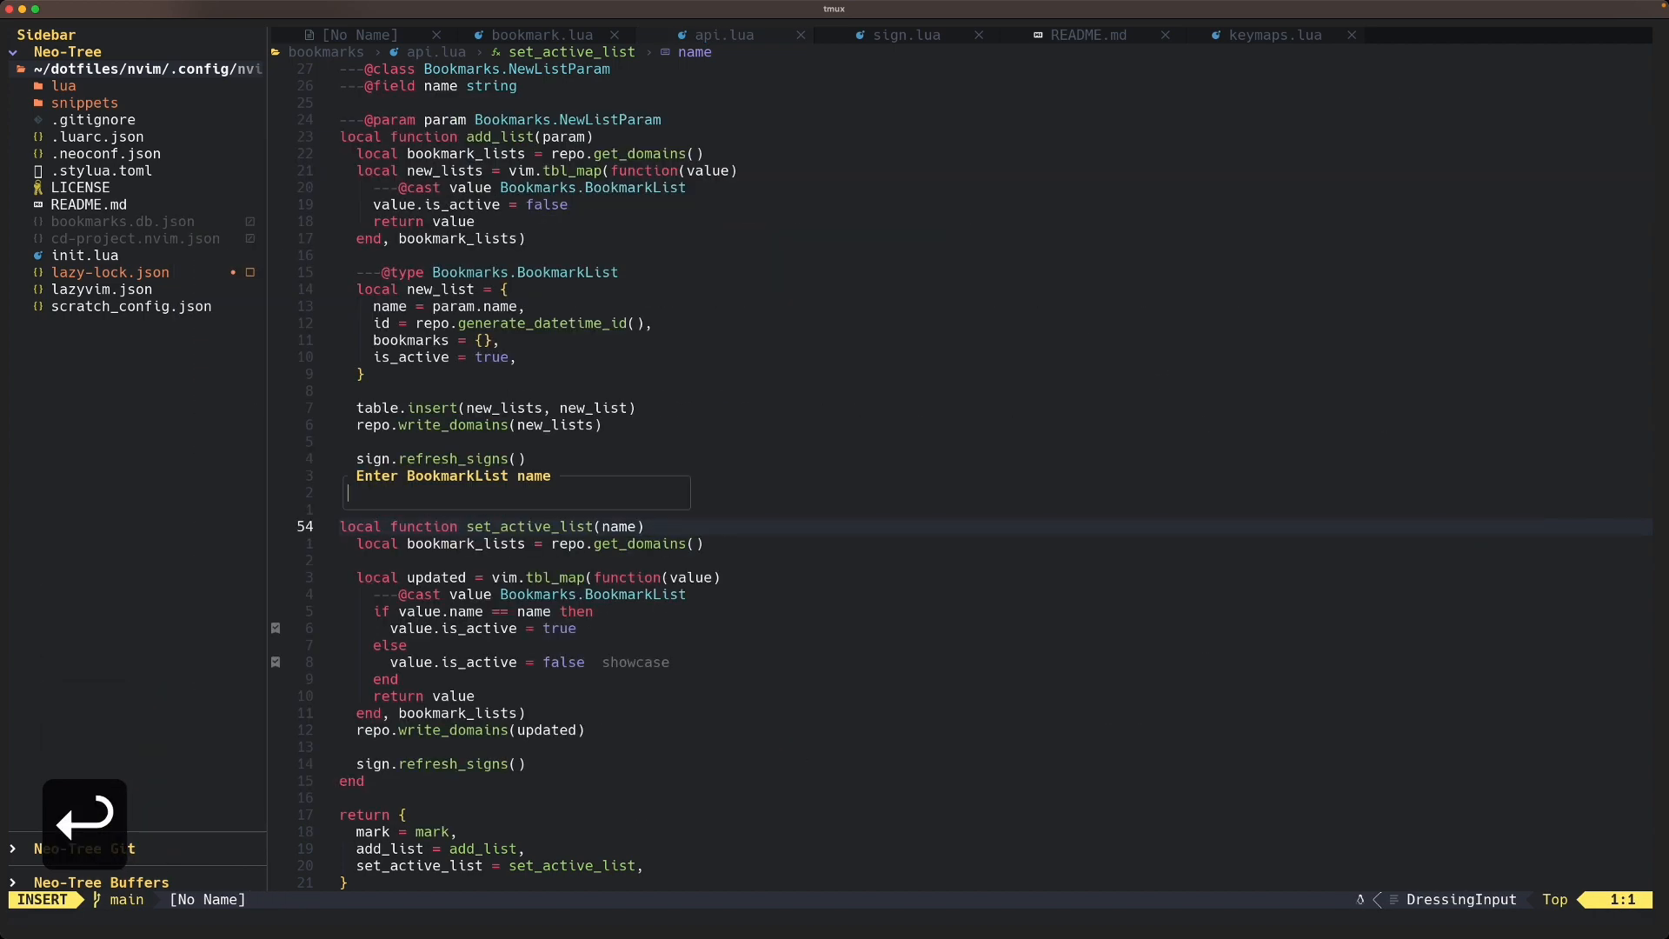
pyautogui.write('NewList')
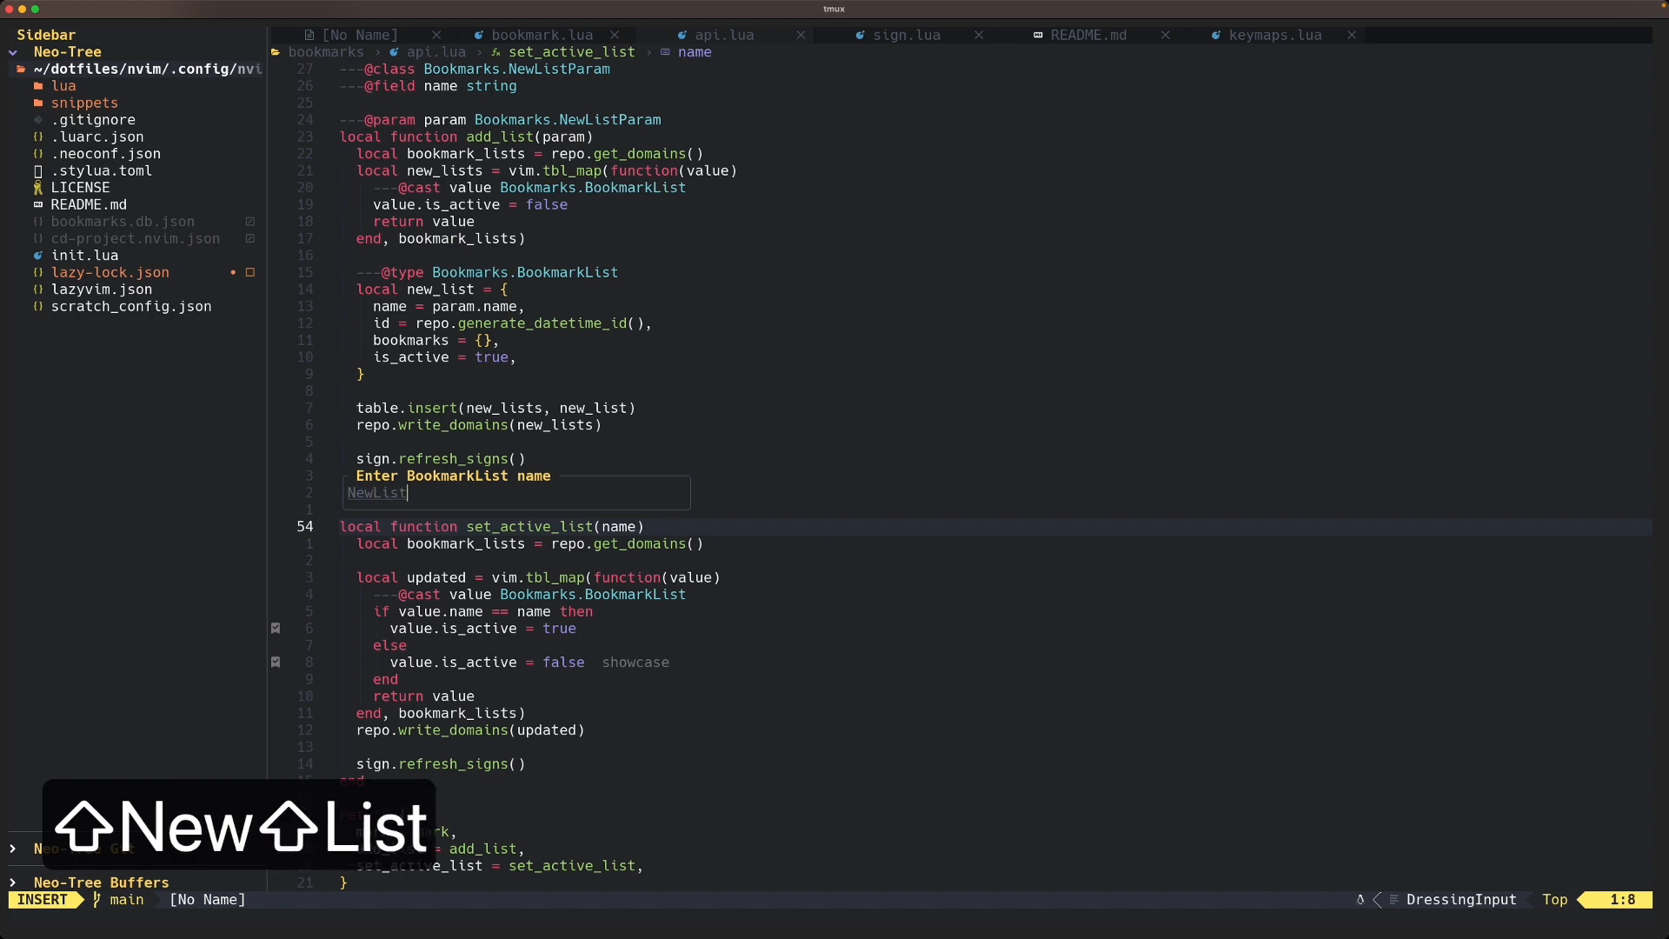
pyautogui.press('Return')
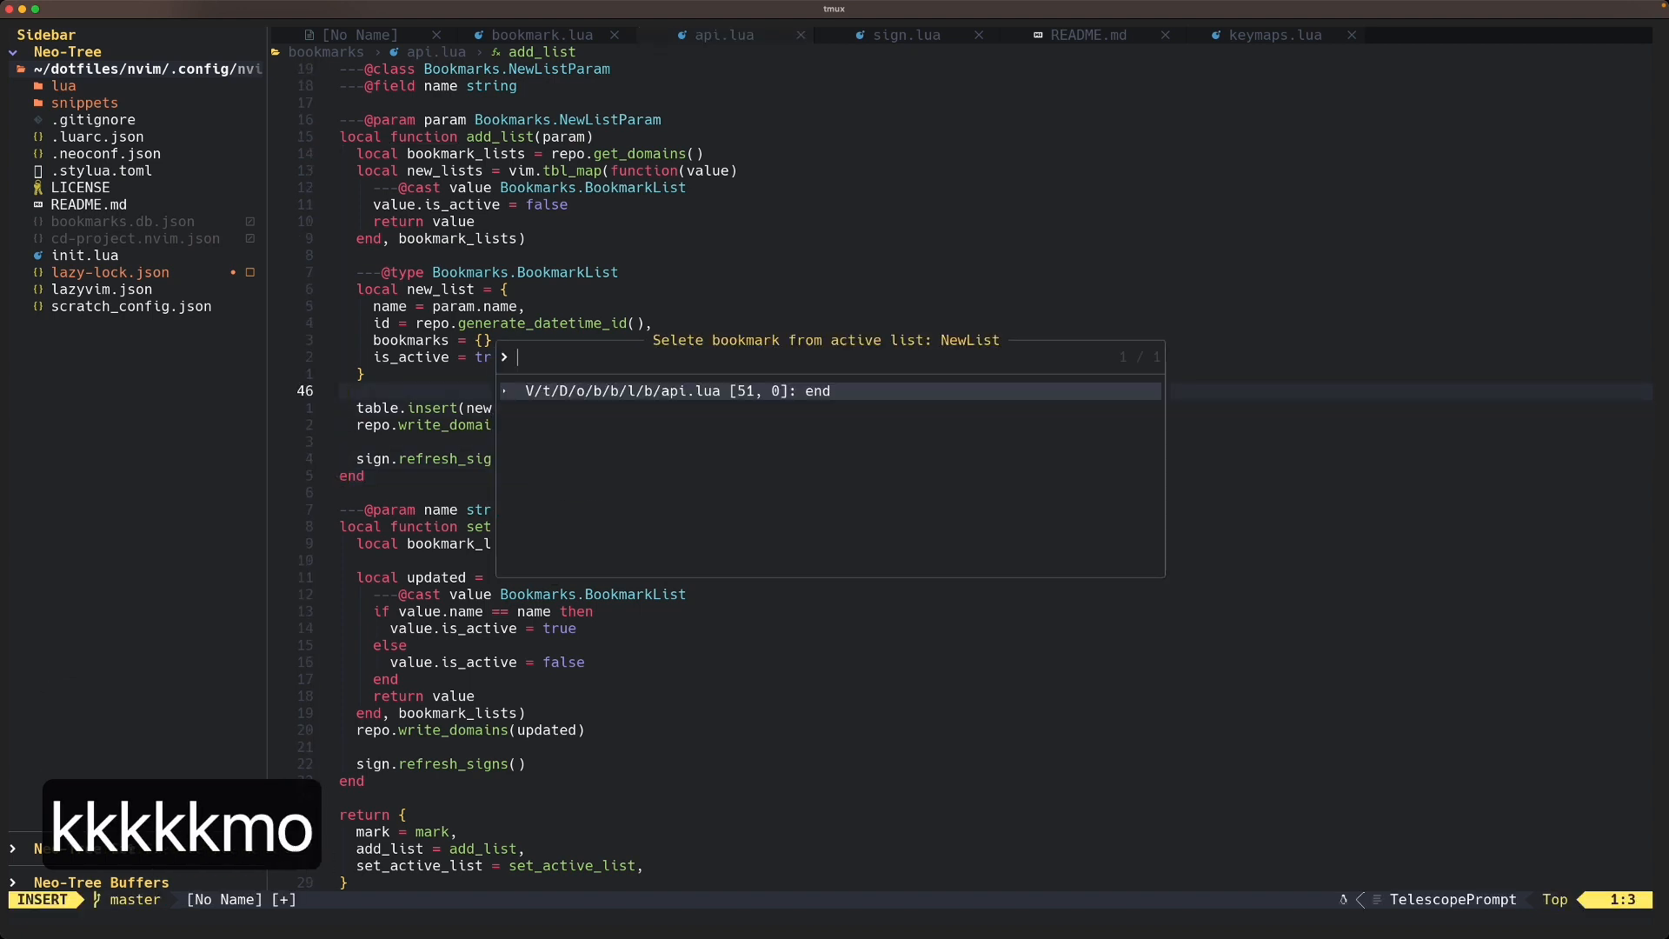
# - Jump back to the api.lua bookmark saved in NewList and move up a few lines
pyautogui.press('Enter')
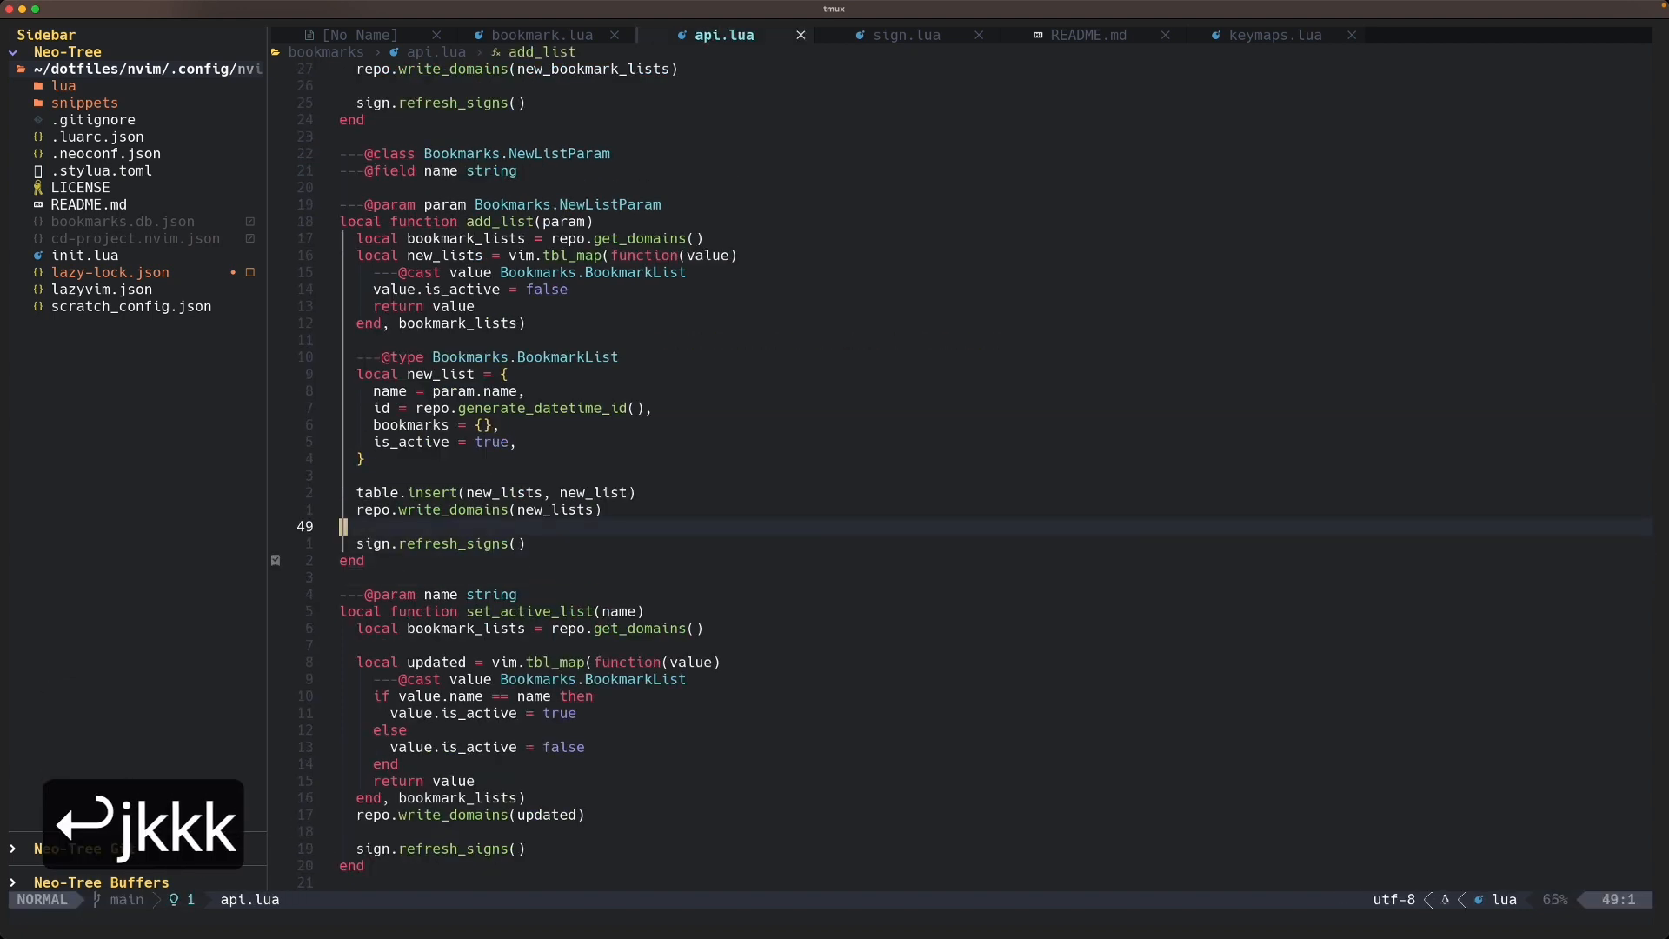
pyautogui.press('k')
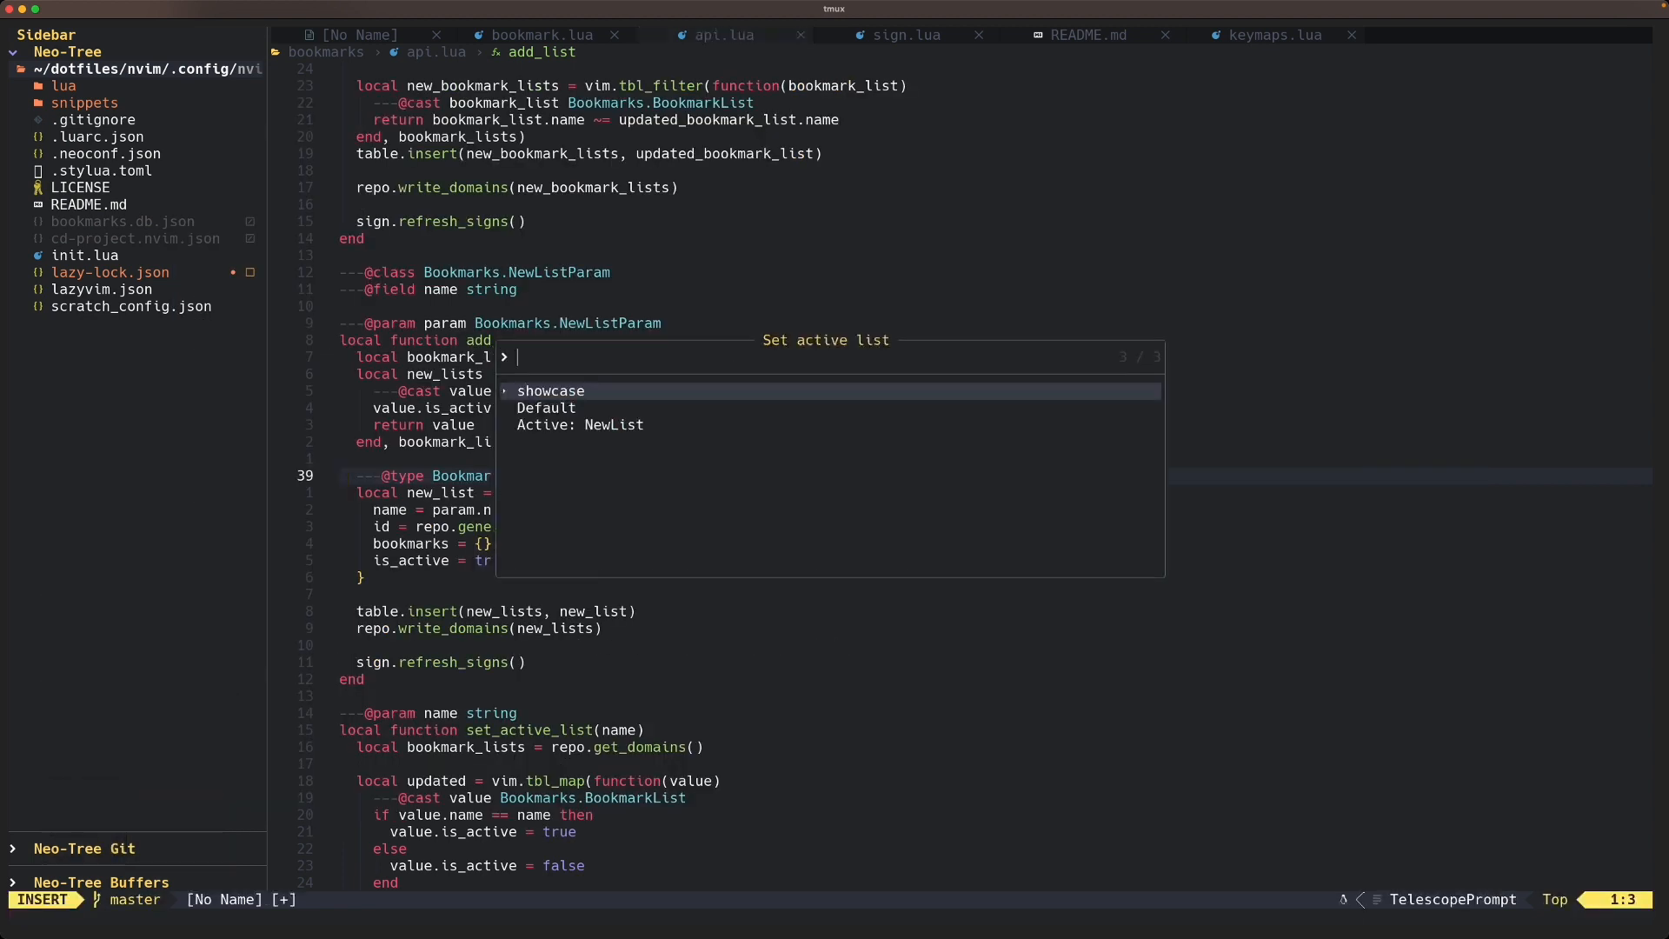
# - Pick the active bookmark list in the BookmarksSetActiveList picker
pyautogui.press('Down')
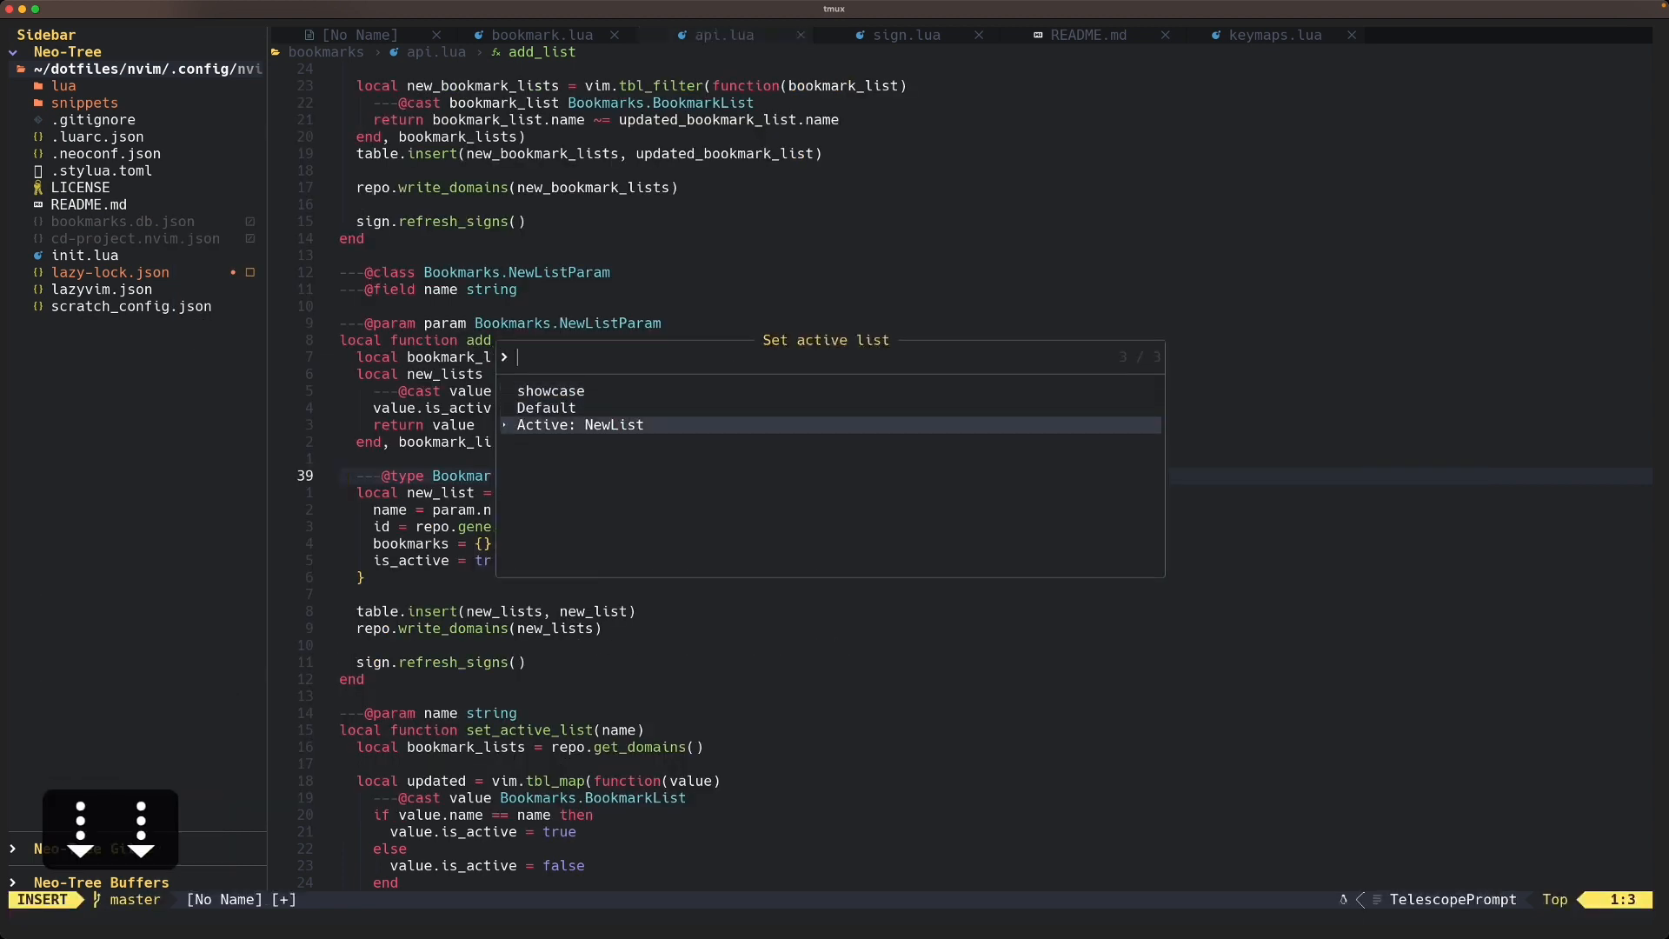
pyautogui.press('Up')
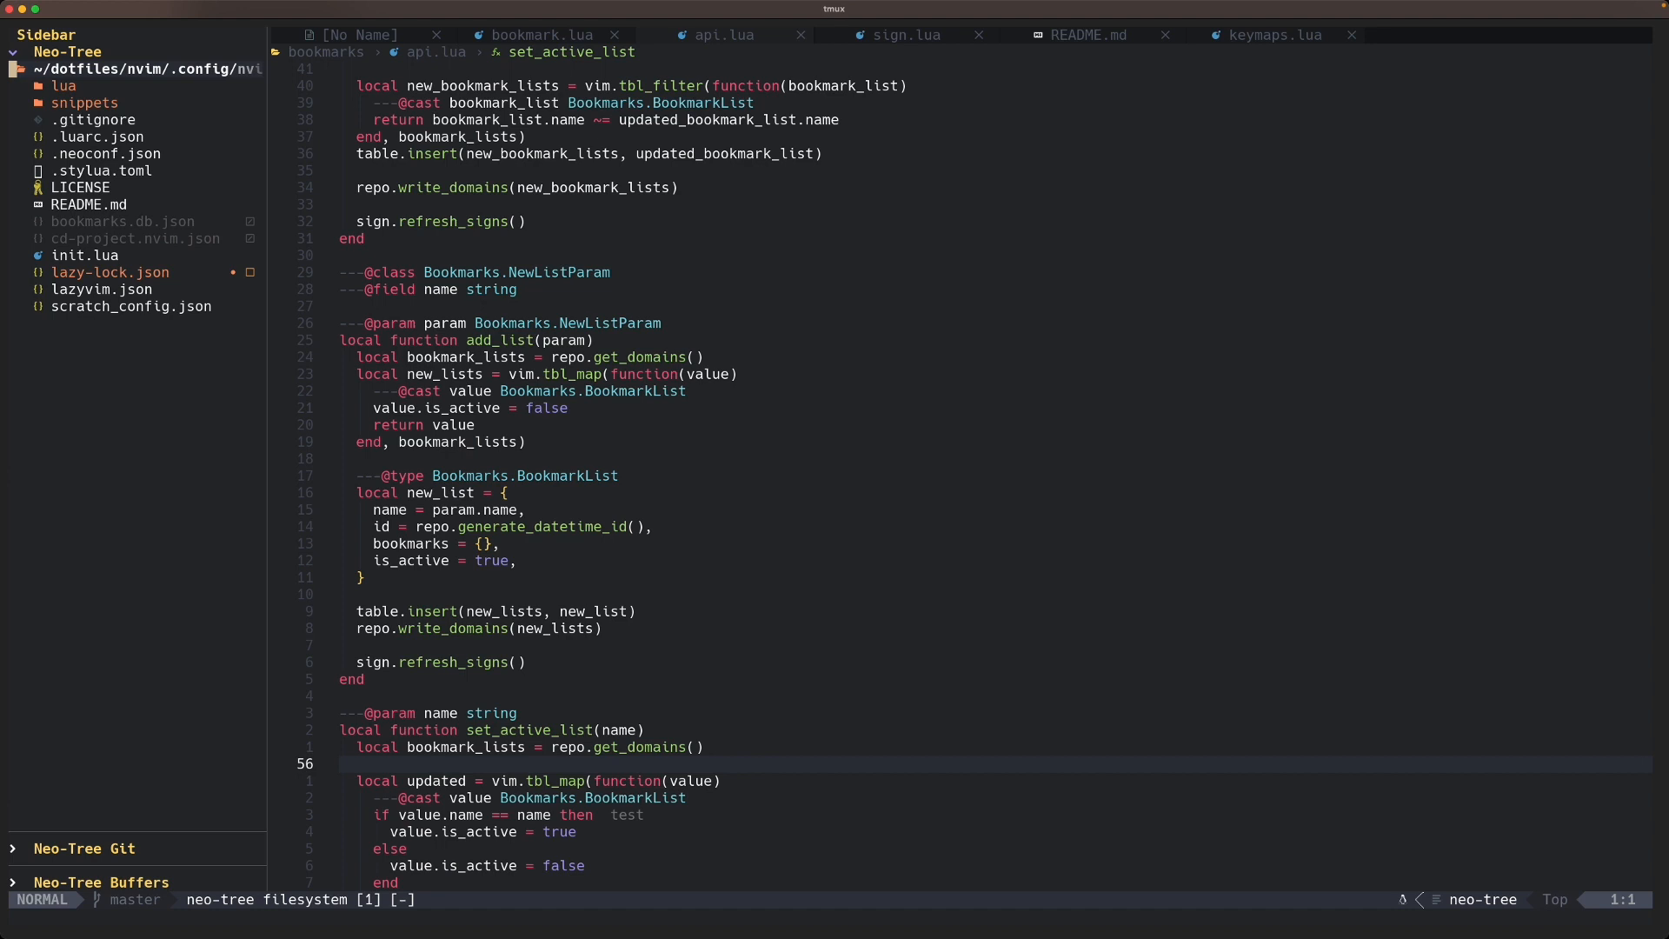
# - Return focus from the file tree to api.lua and jump to the top of the file
pyautogui.click(82, 101)
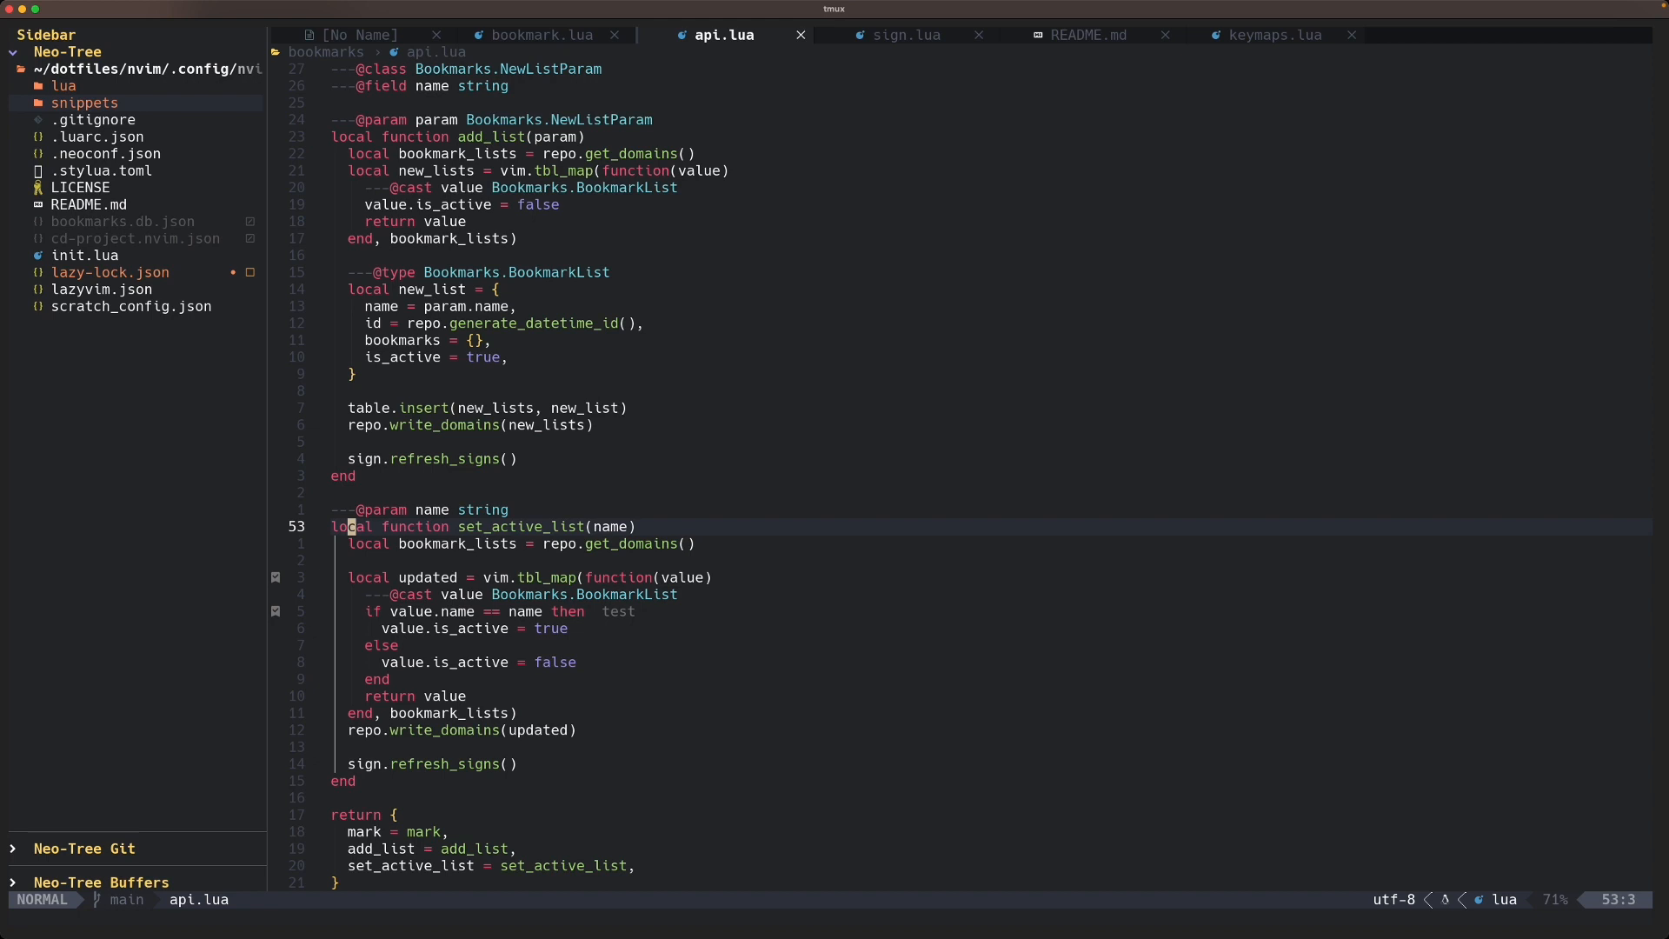
pyautogui.press('gg')
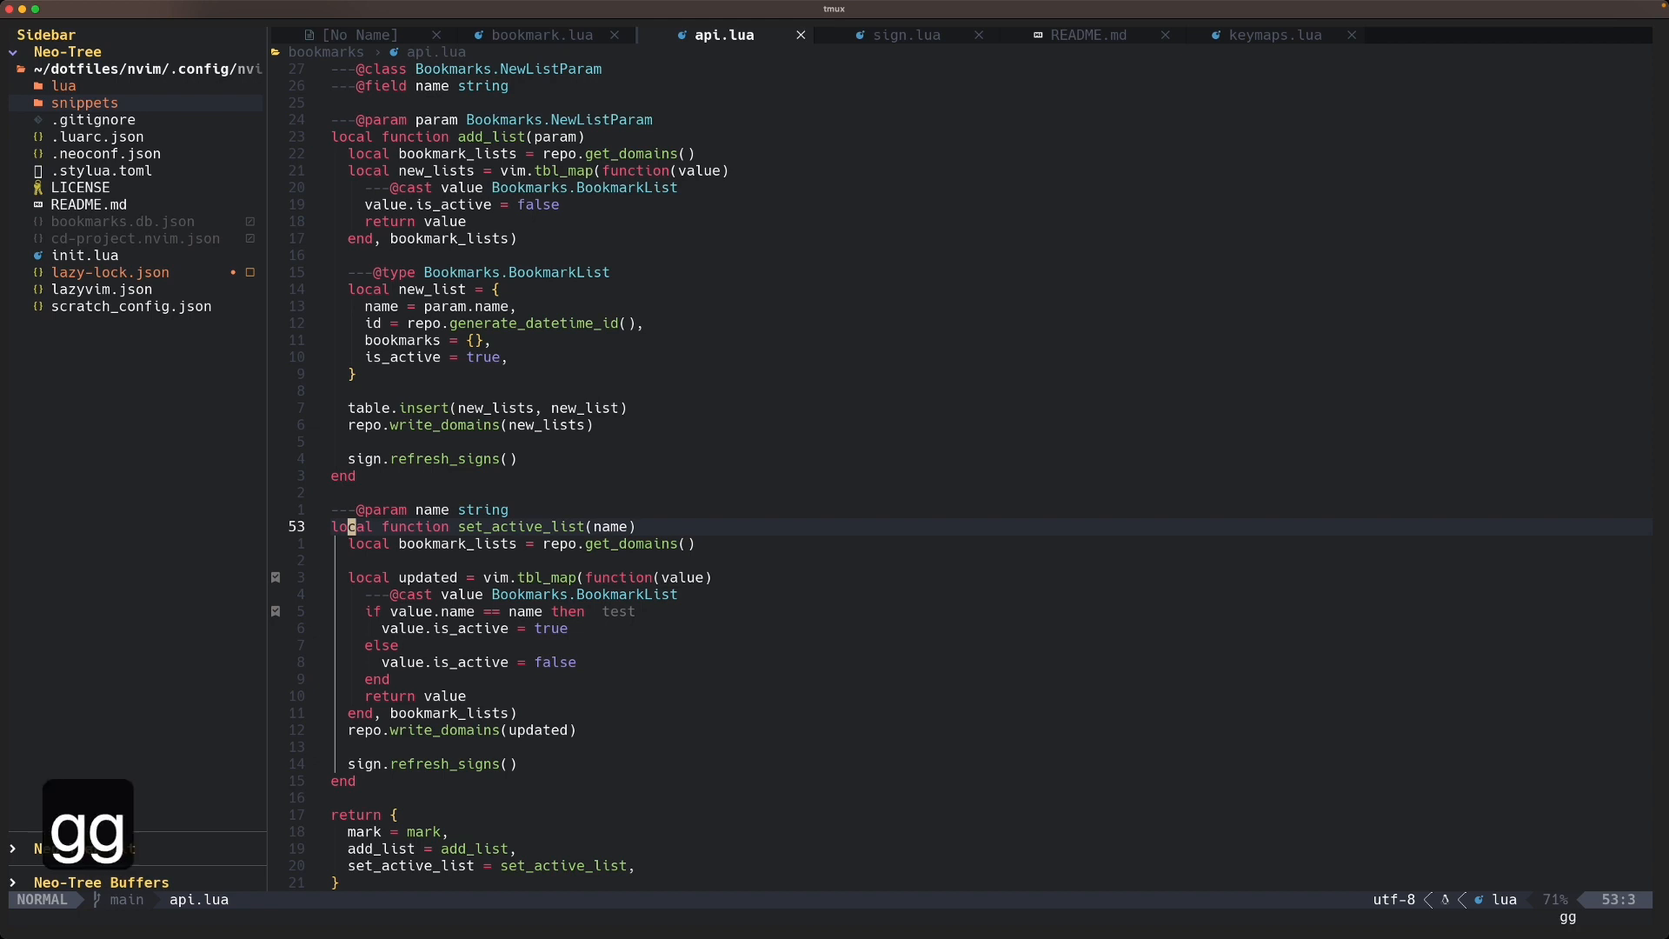